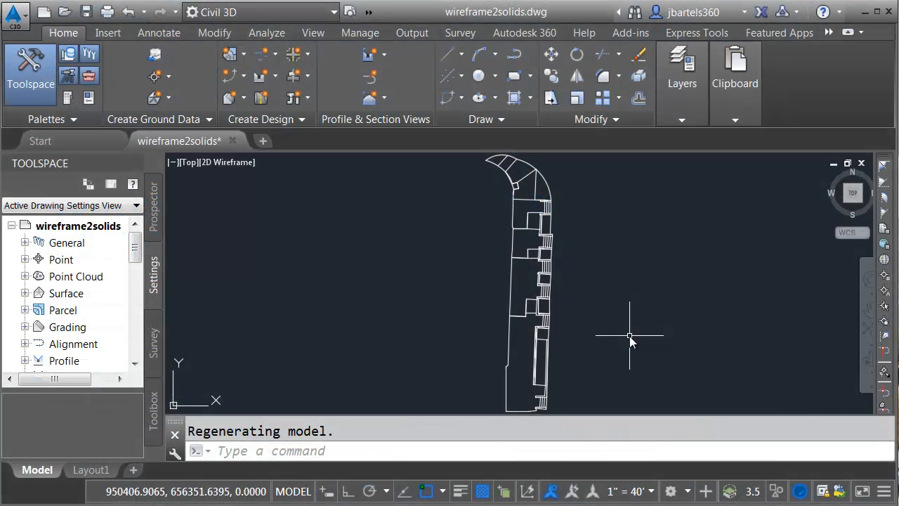
mouse_move(631, 330)
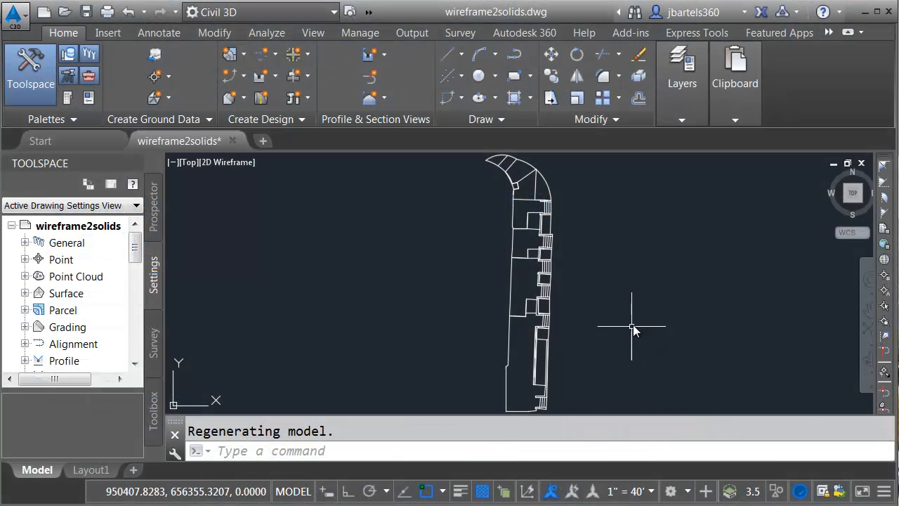
mouse_move(659, 354)
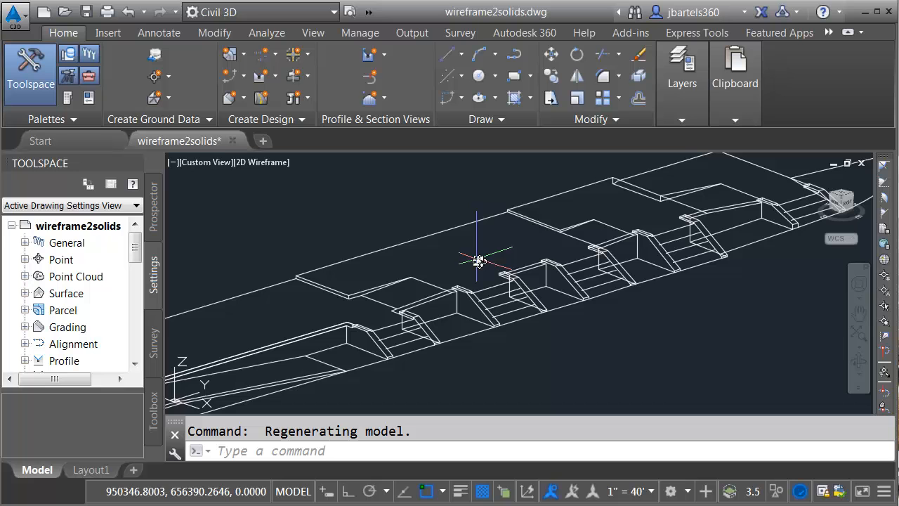
mouse_move(274, 185)
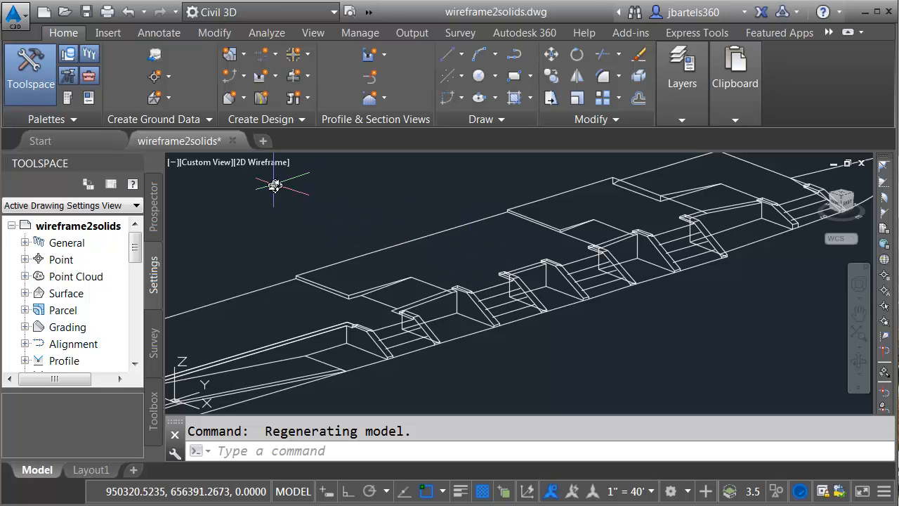
left_click(261, 163)
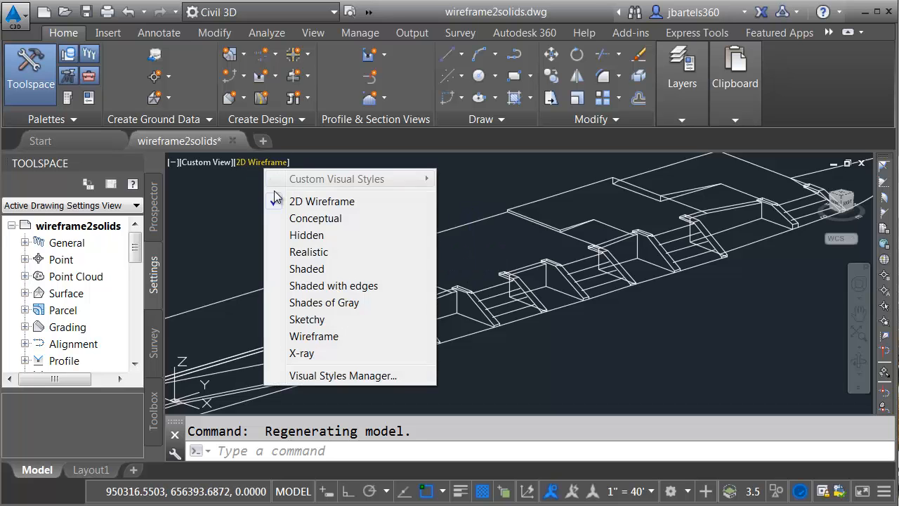
left_click(314, 218)
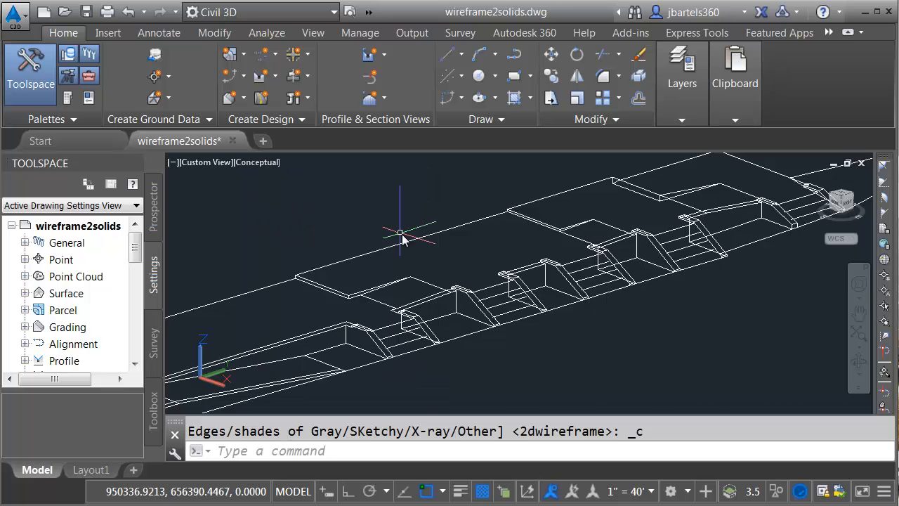
mouse_move(298, 222)
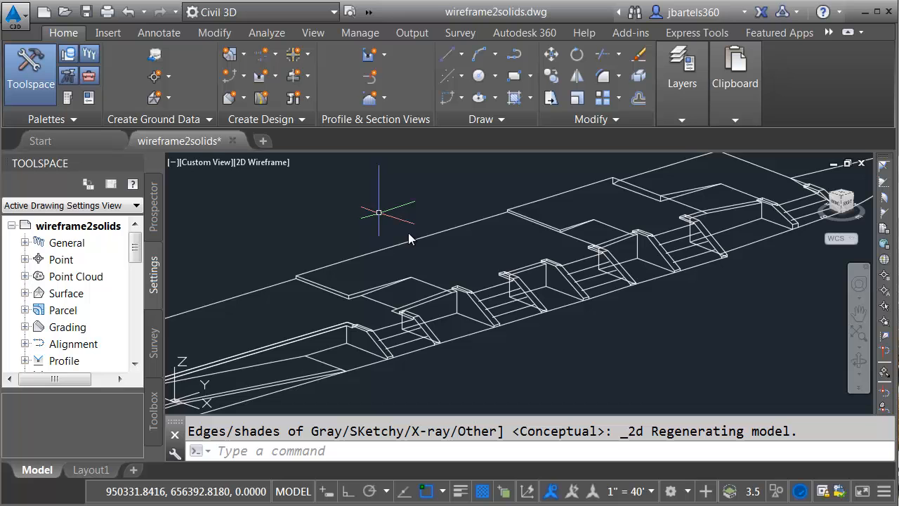
mouse_move(480, 253)
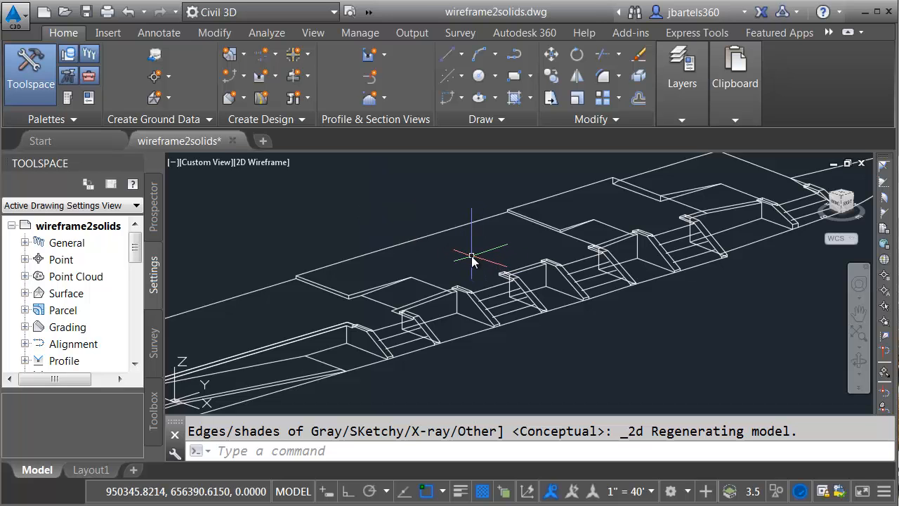
mouse_move(481, 260)
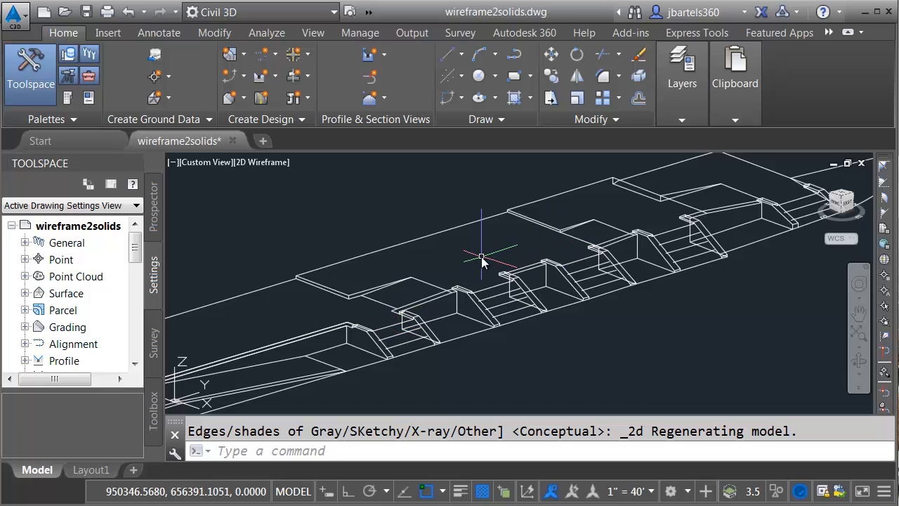
mouse_move(480, 259)
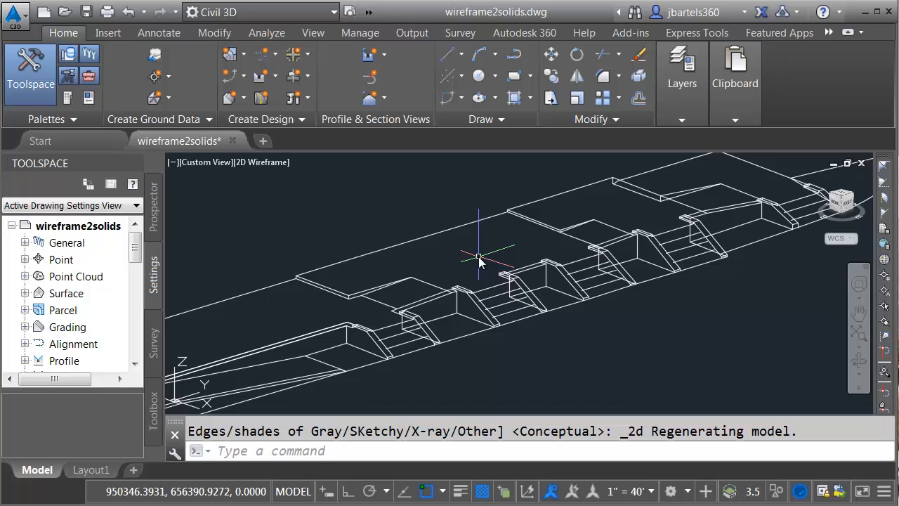
mouse_move(481, 256)
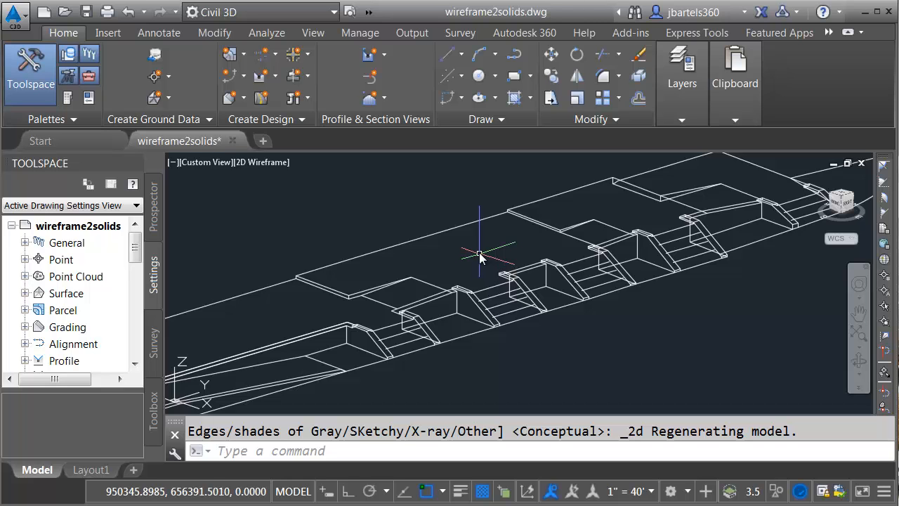
mouse_move(597, 349)
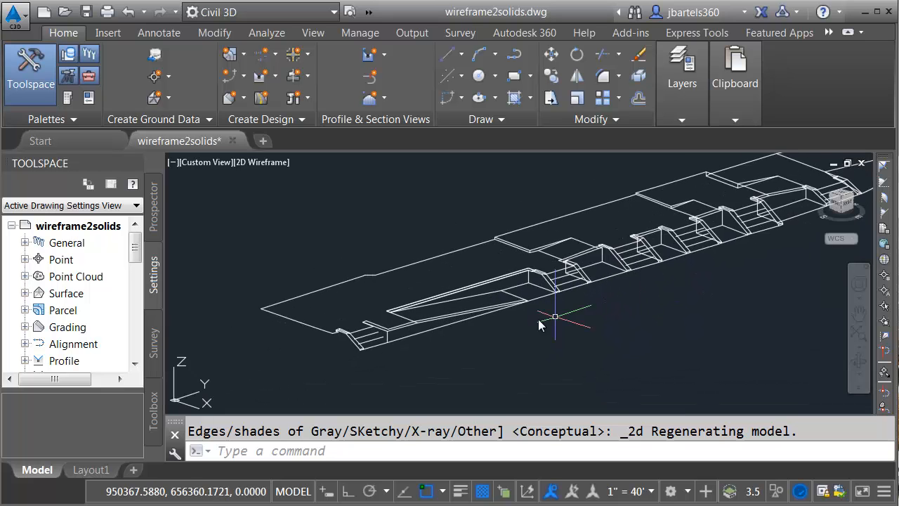
- Switch the workspace from Civil 3D to 3D Modeling and close the Tool Palettes window
scroll("up", 3)
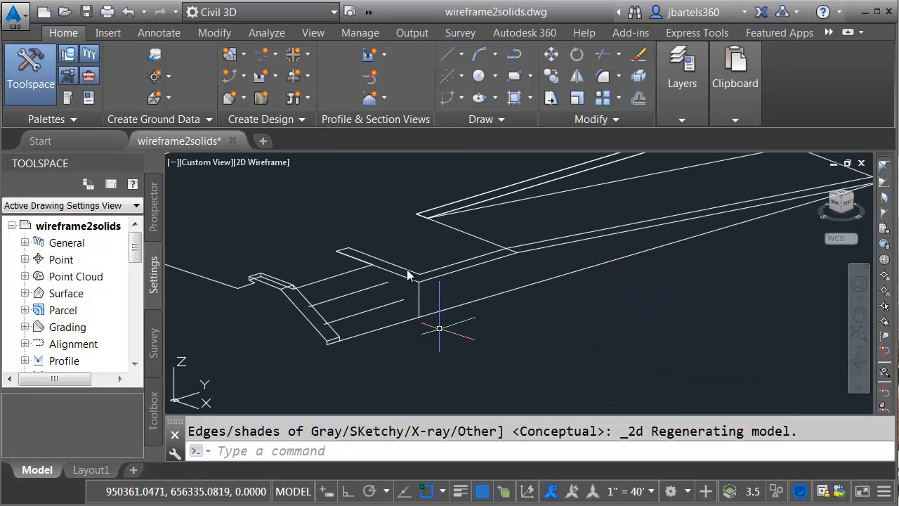
left_click(330, 11)
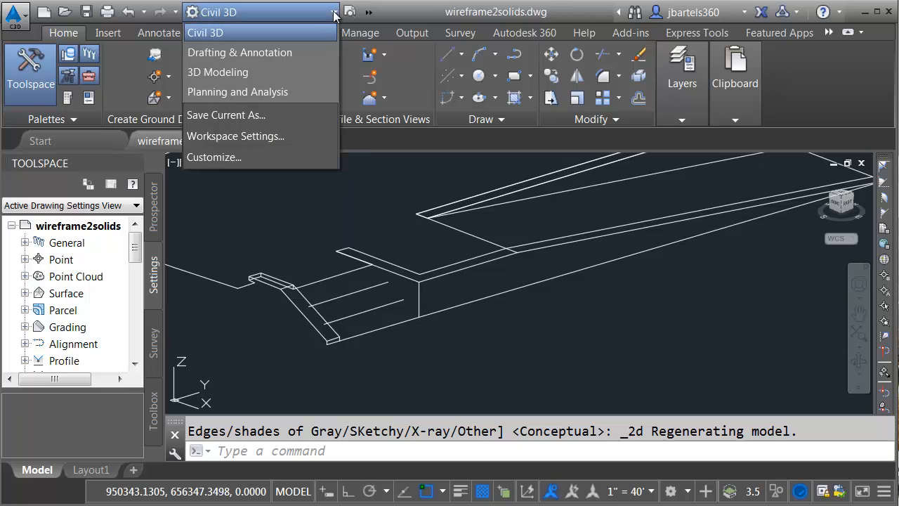
left_click(217, 71)
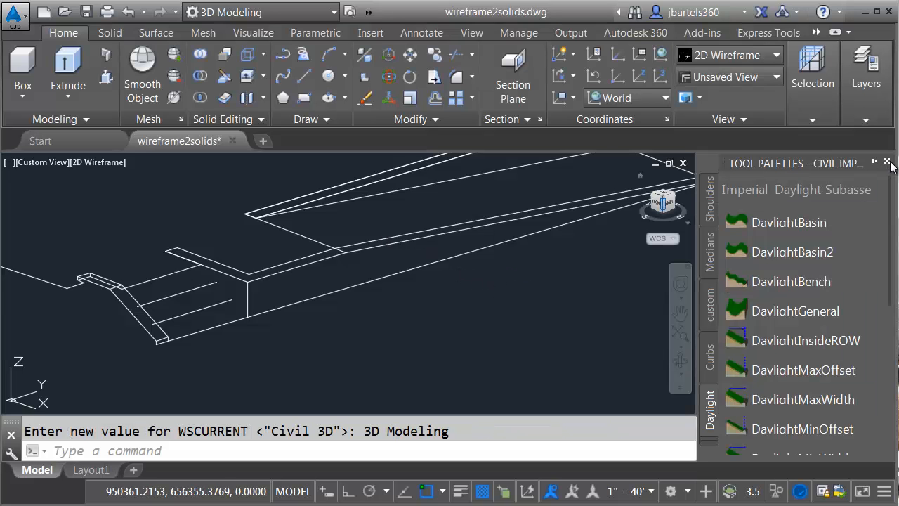
left_click(887, 162)
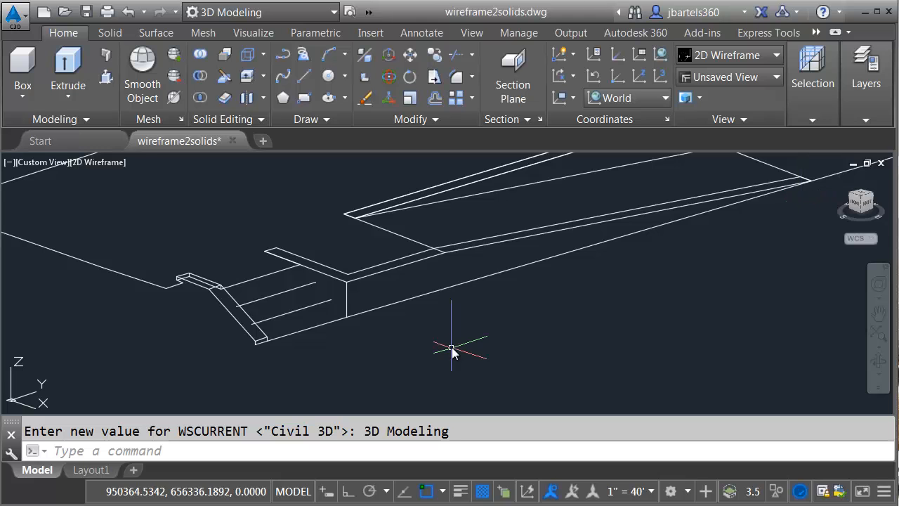
mouse_move(63, 33)
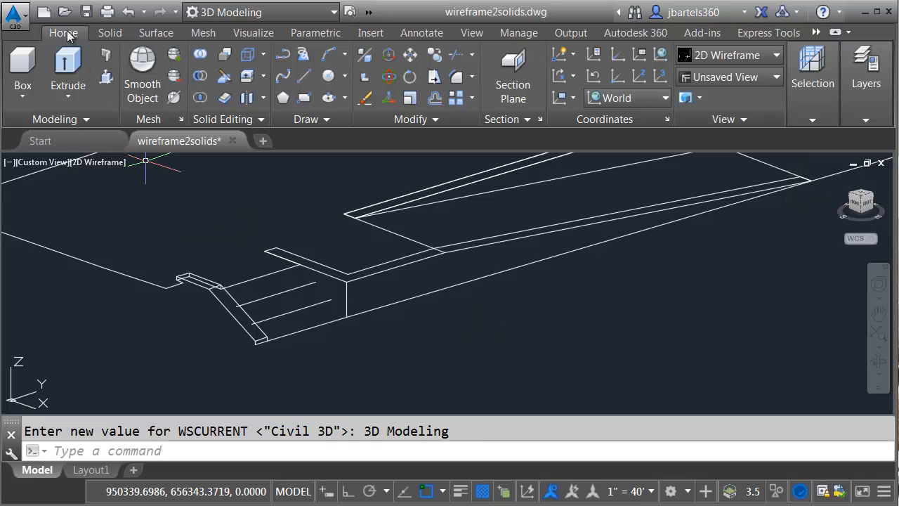
mouse_move(455, 336)
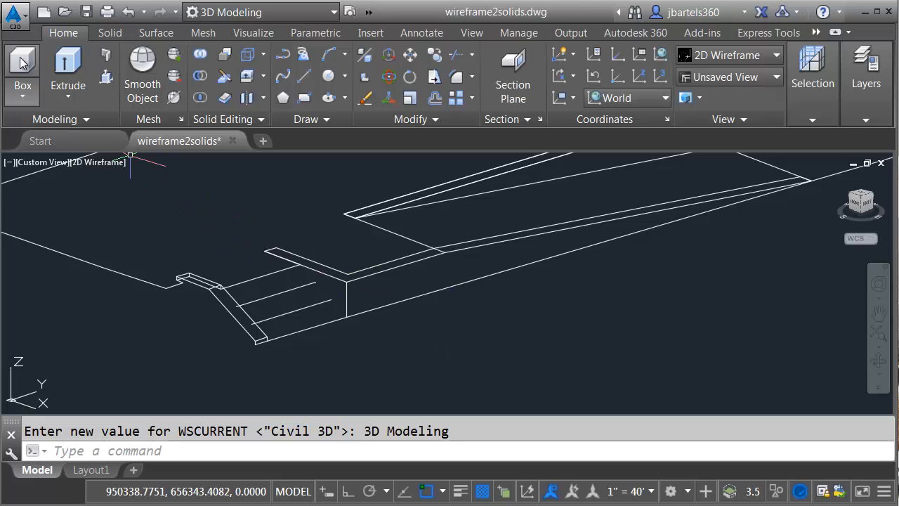
mouse_move(23, 59)
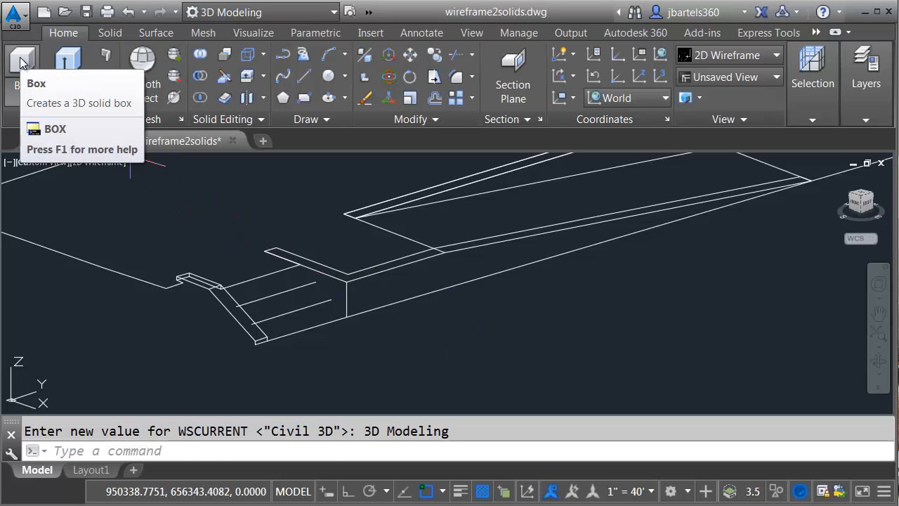
- Draw a trial solid box beside the wall, shade the view in Conceptual style, and select the box for erasing
left_click(22, 62)
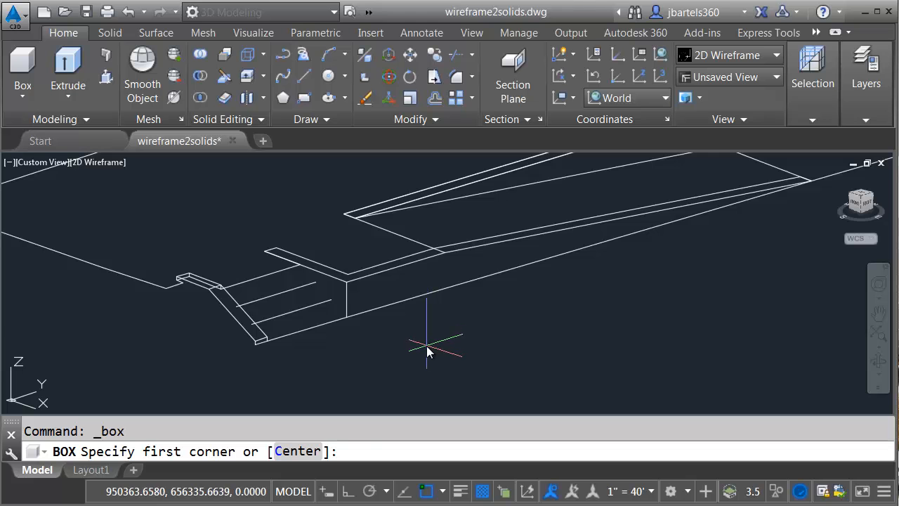
left_click(427, 349)
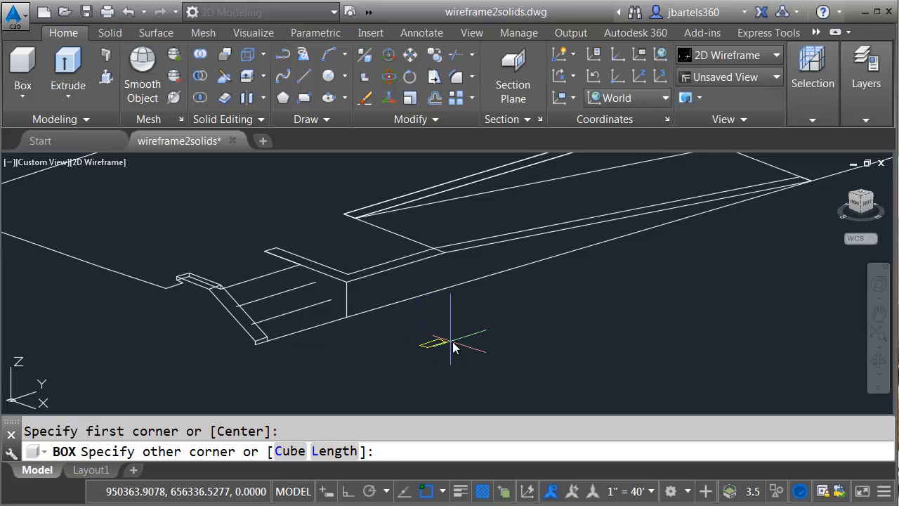
left_click(646, 236)
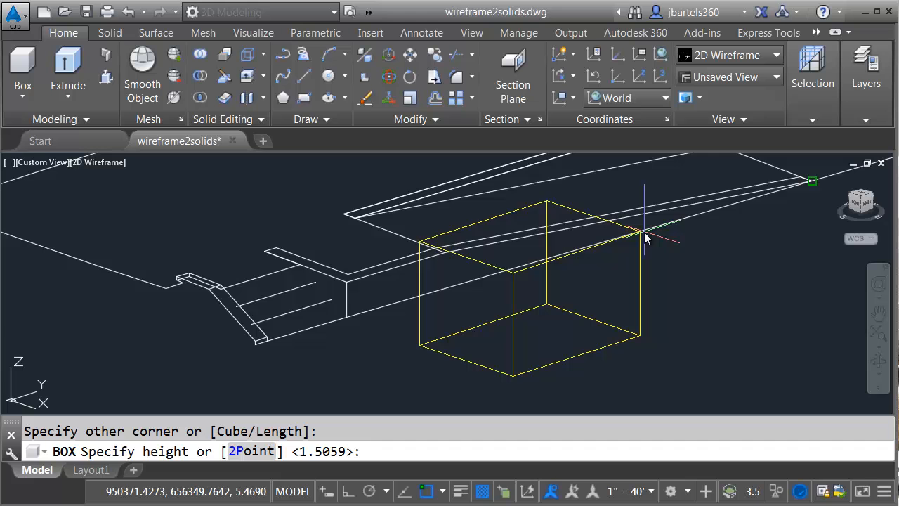
left_click(645, 256)
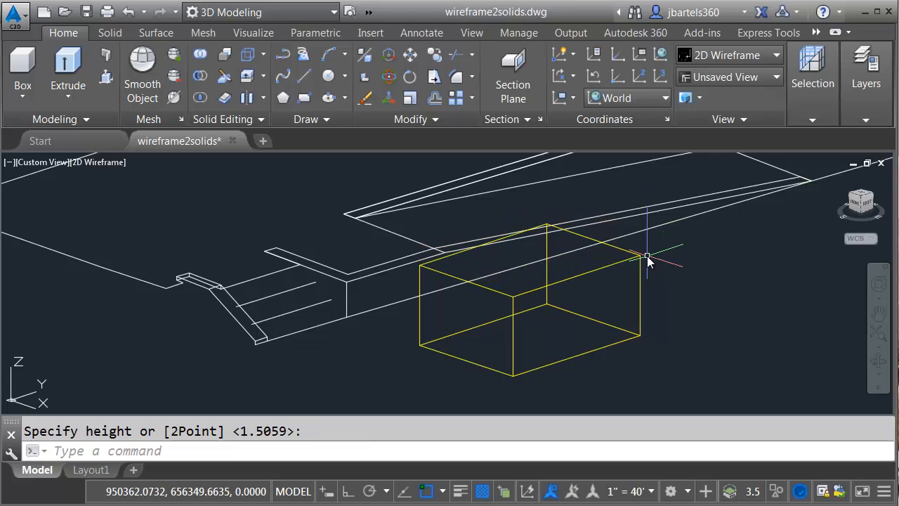
mouse_move(419, 255)
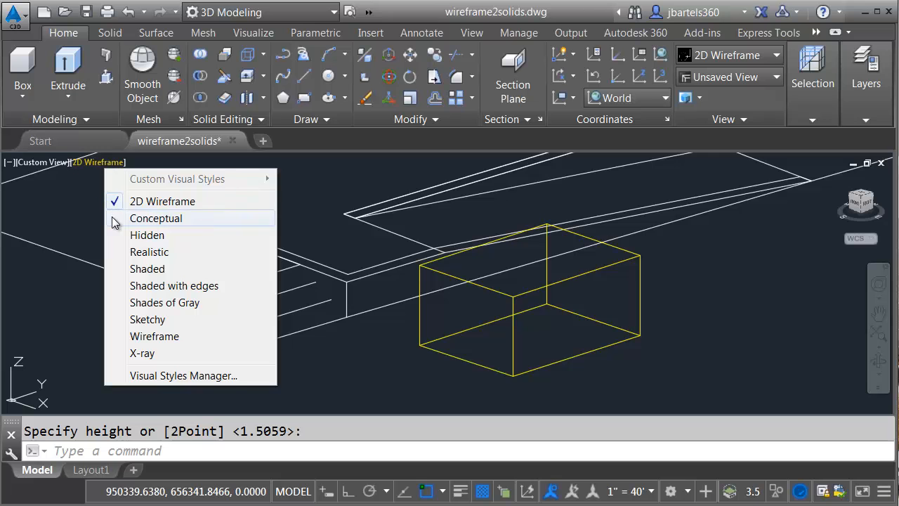
left_click(156, 218)
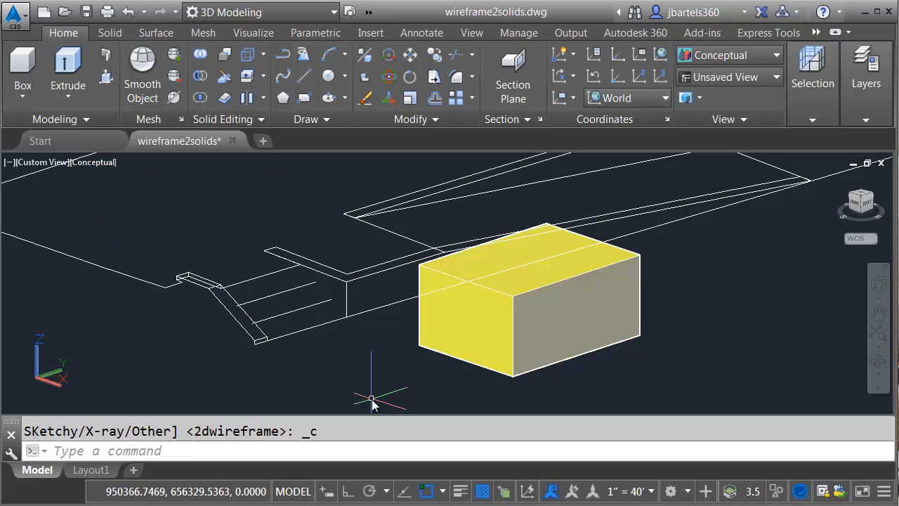
mouse_move(424, 351)
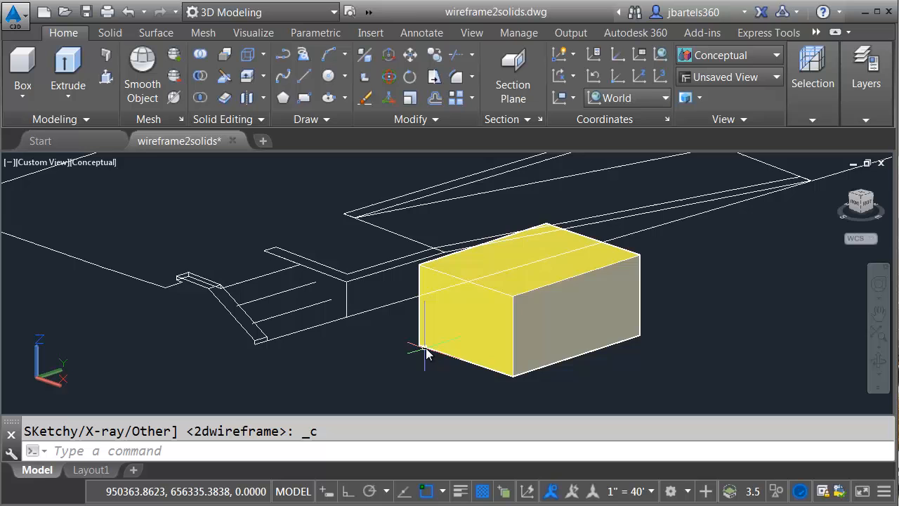
left_click(527, 309)
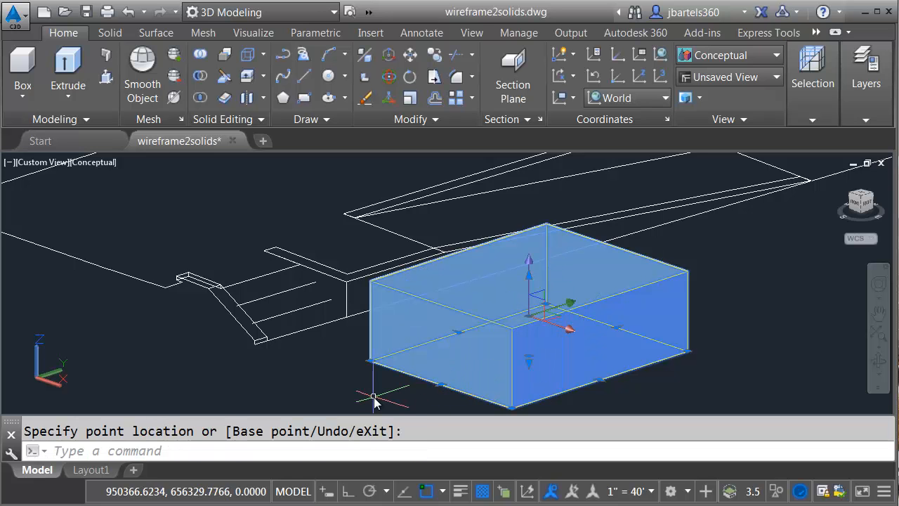
mouse_move(372, 392)
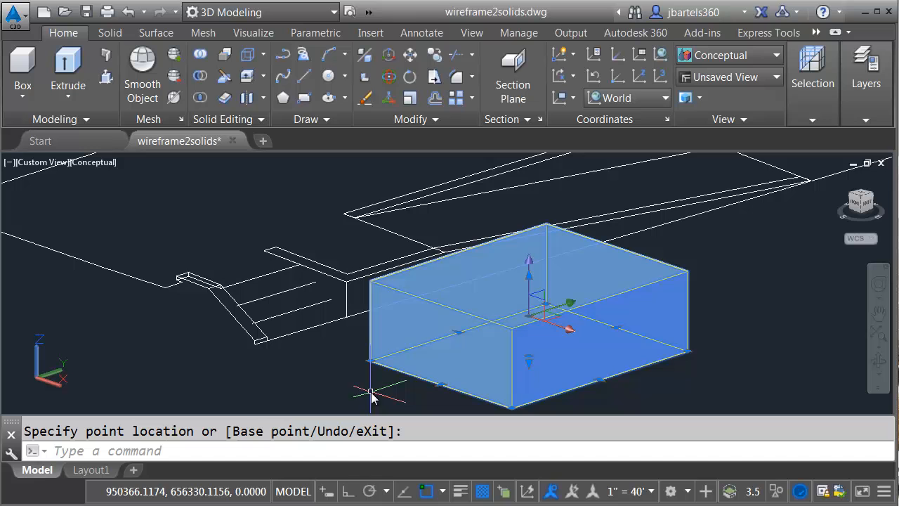
mouse_move(382, 391)
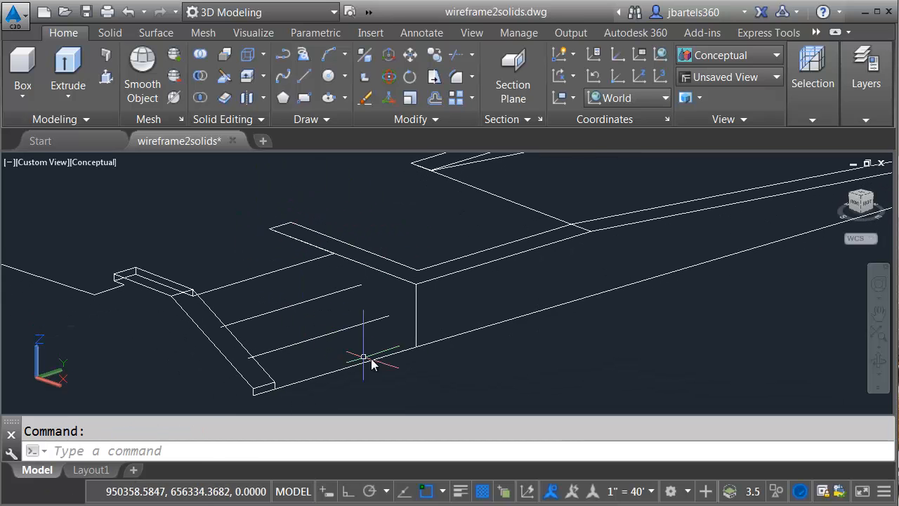
mouse_move(428, 312)
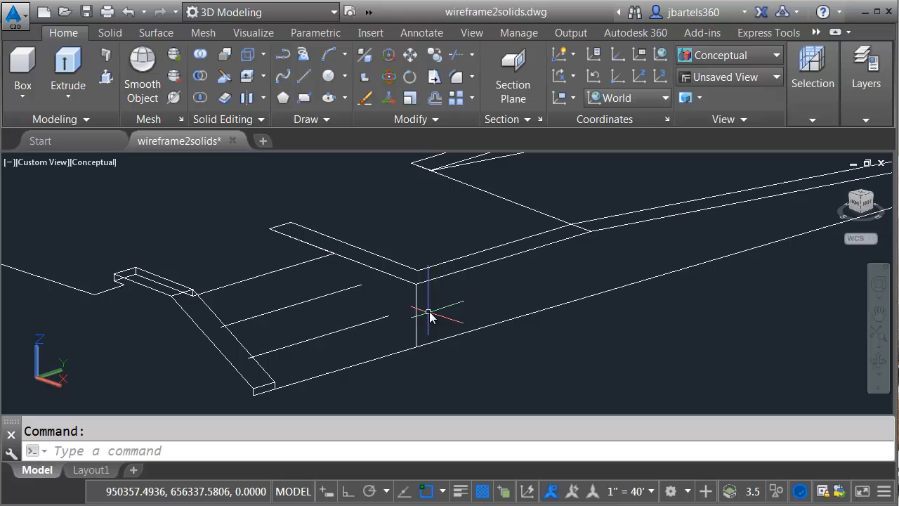
mouse_move(399, 231)
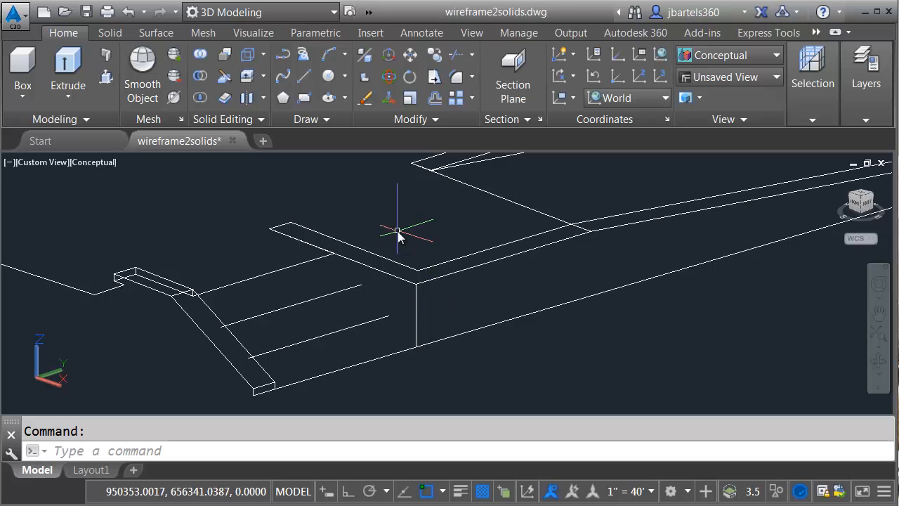
mouse_move(317, 233)
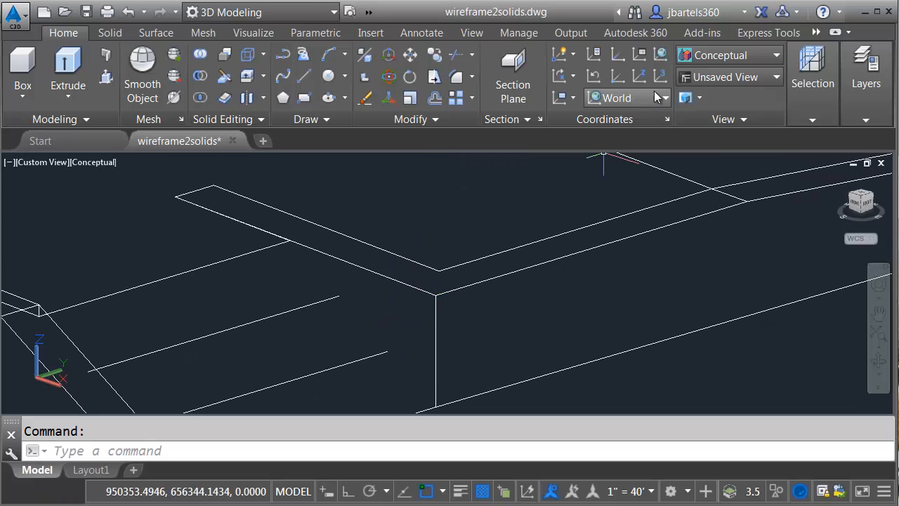
mouse_move(660, 76)
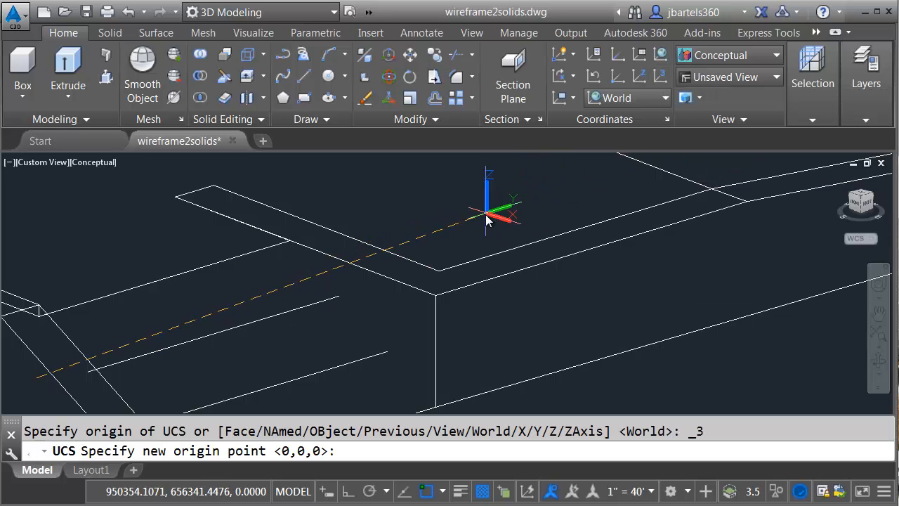
mouse_move(443, 295)
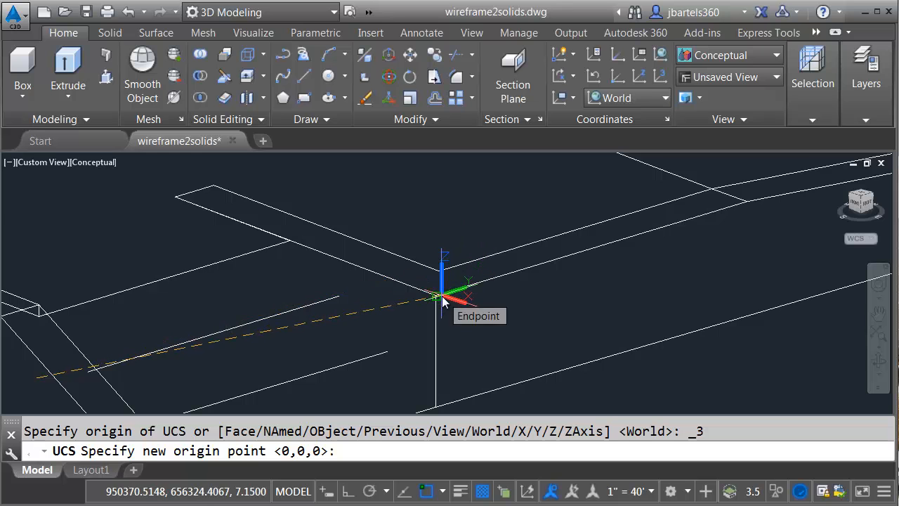
- Set the UCS origin at the retaining wall corner and begin a box at the wall's base edge
left_click(441, 295)
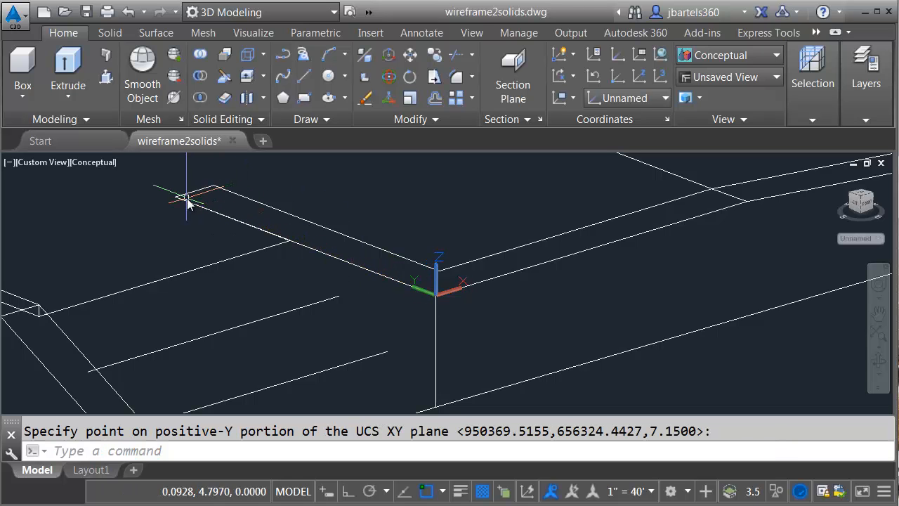
mouse_move(402, 212)
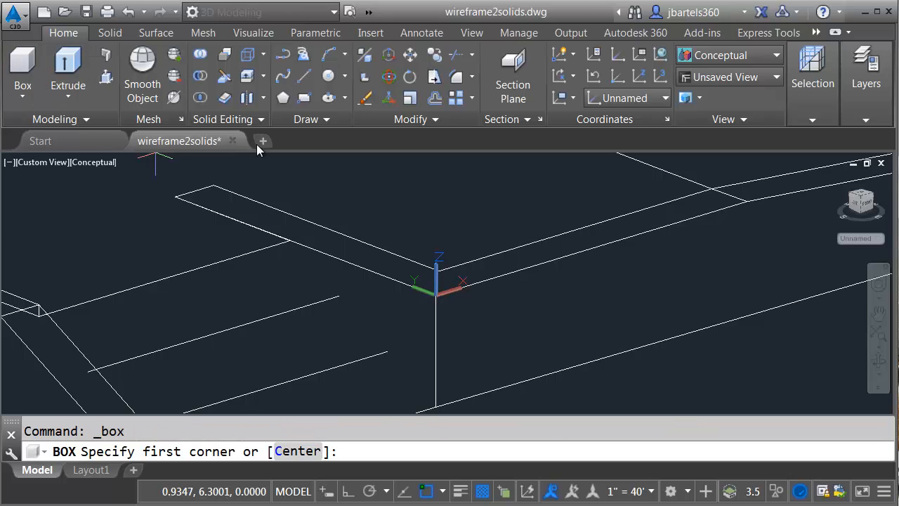
mouse_move(396, 211)
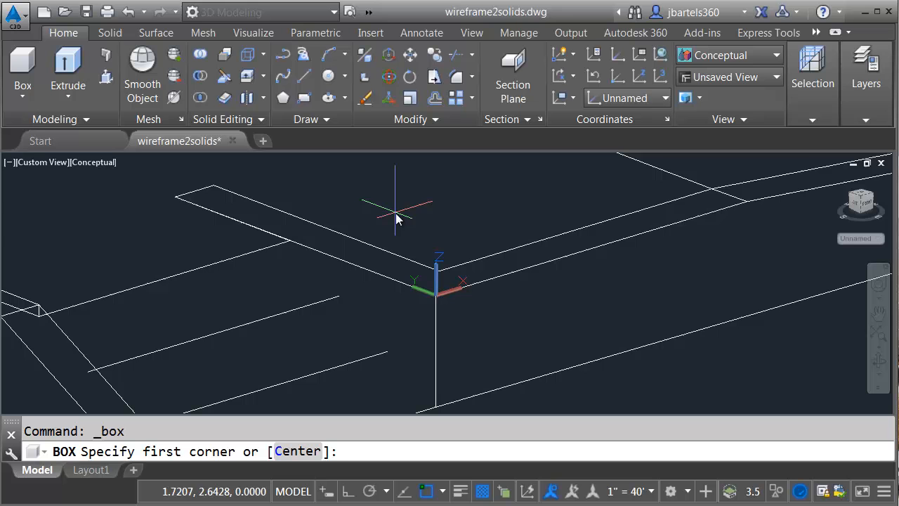
mouse_move(439, 405)
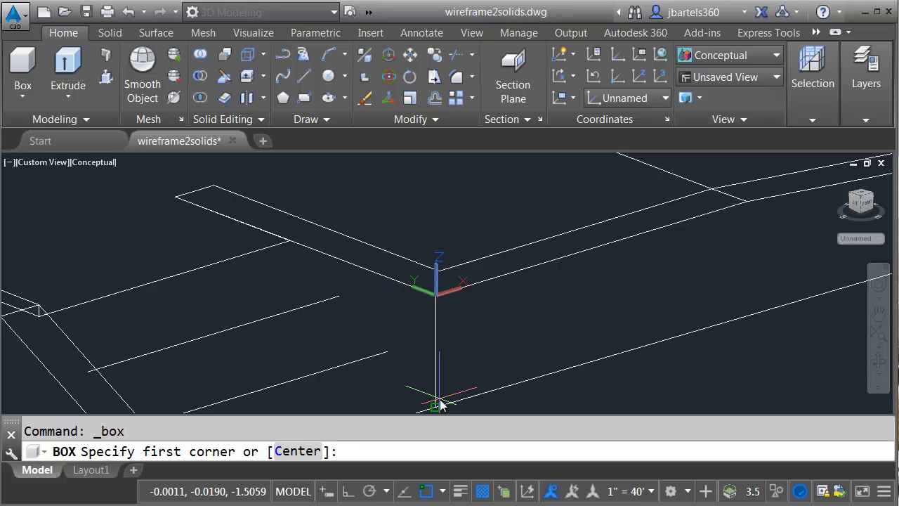
left_click(441, 404)
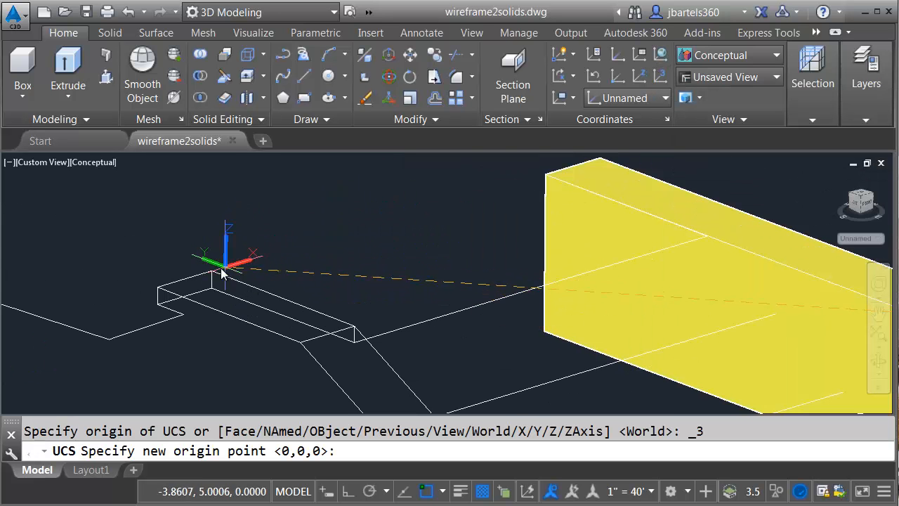
- Place the UCS origin at the stair landing corner and begin a second box at the low wall corner
left_click(222, 270)
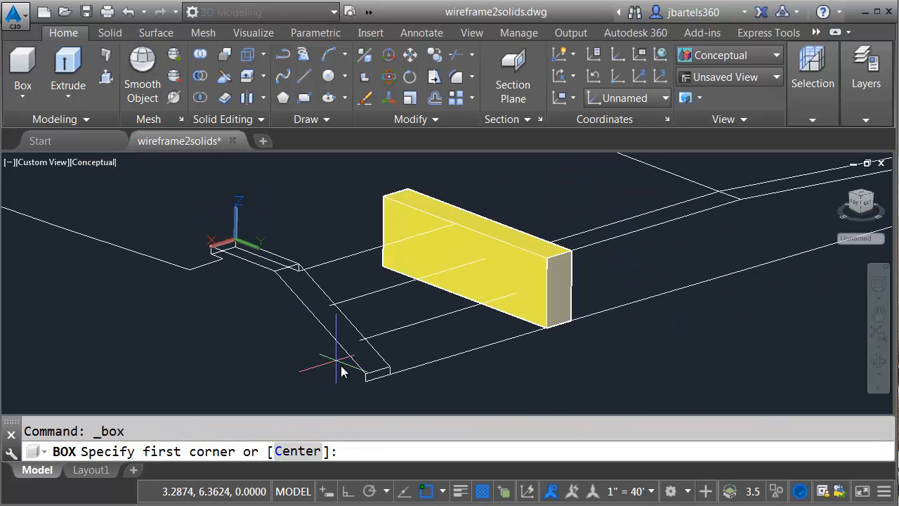
left_click(239, 242)
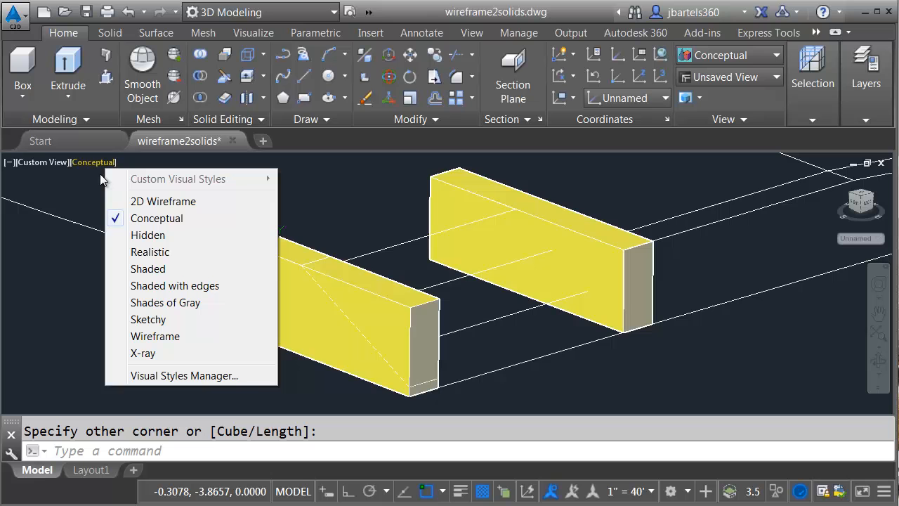
- Show solids in X-Ray style and align the UCS to the side wall's sloped face using Nearest snap
left_click(143, 353)
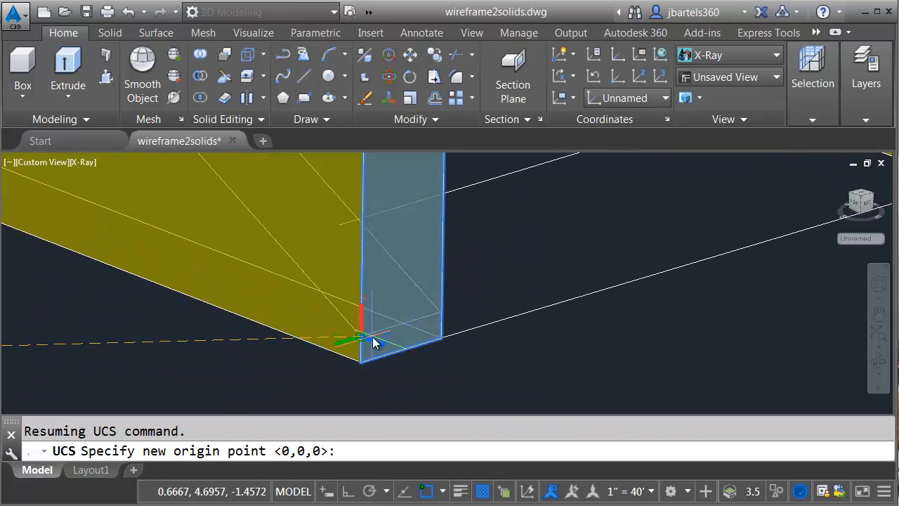
left_click(363, 338)
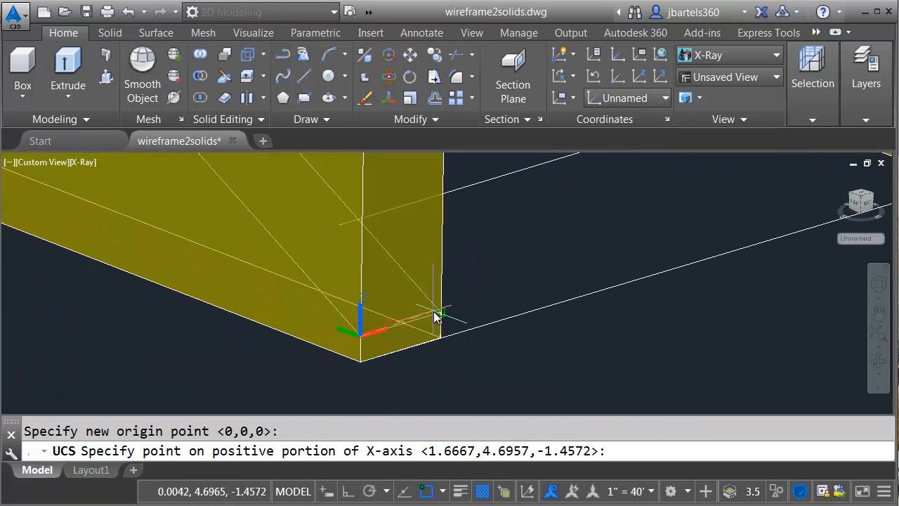
left_click(288, 222)
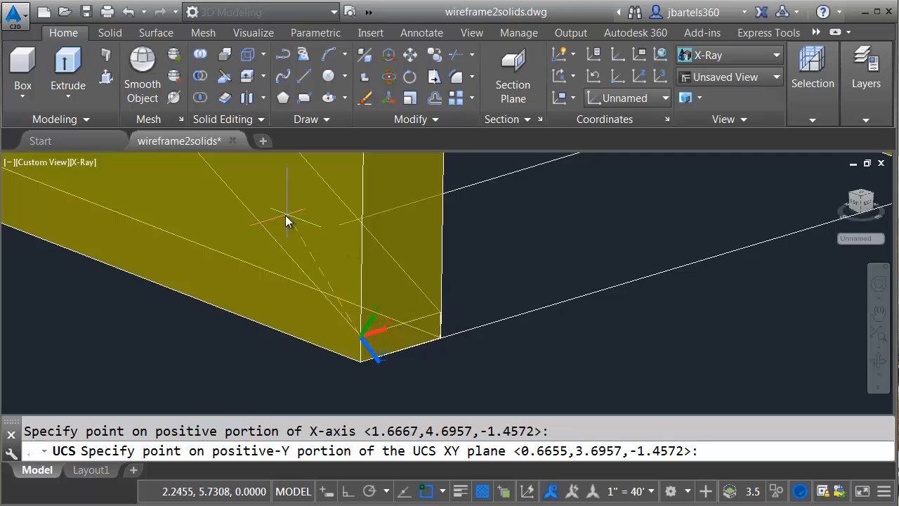
right_click(287, 218)
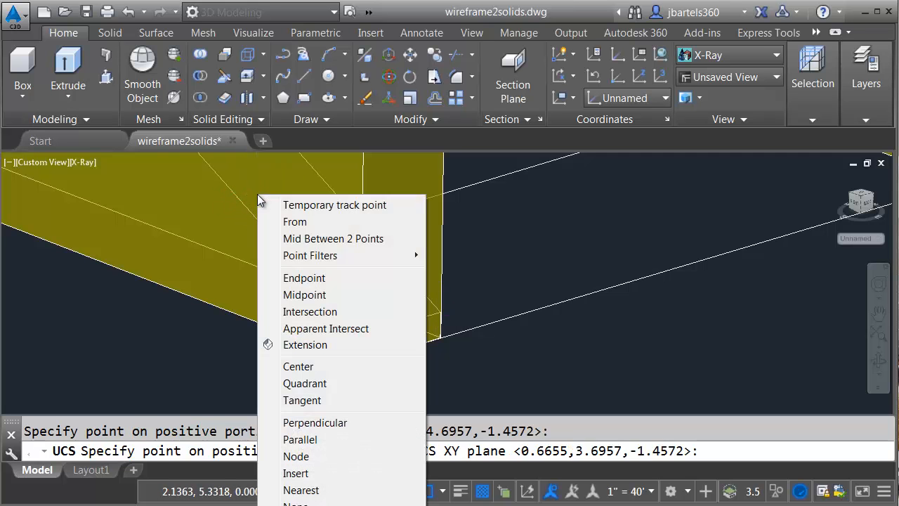
mouse_move(301, 489)
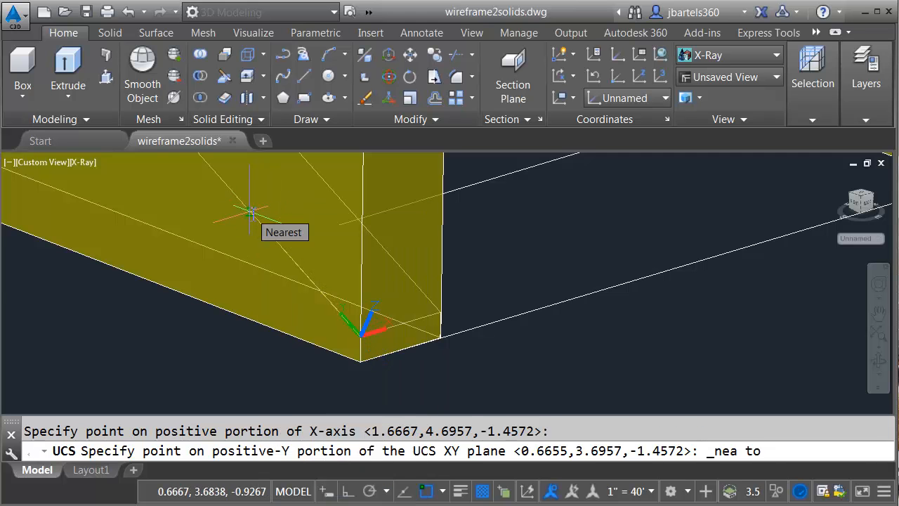
left_click(250, 211)
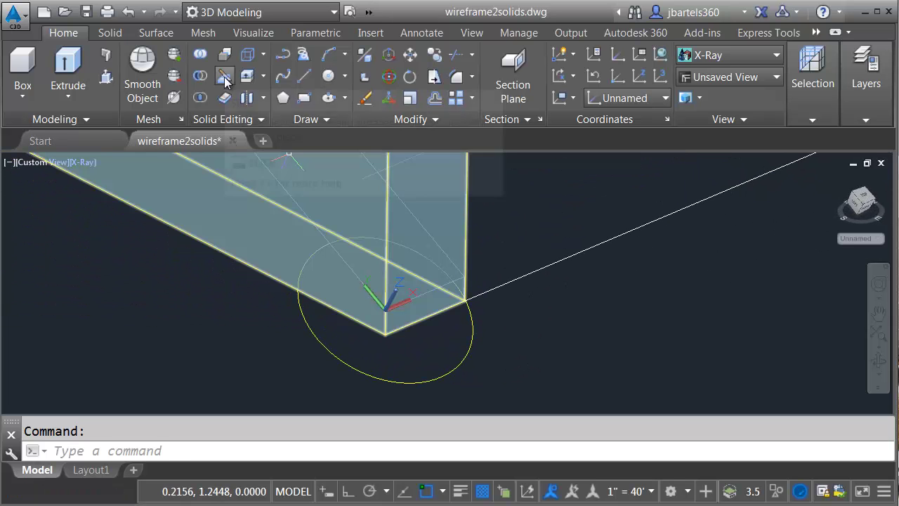
- Slice the side wall box along the circle's plane, keeping the lower part so its top slopes
left_click(225, 76)
type("O")
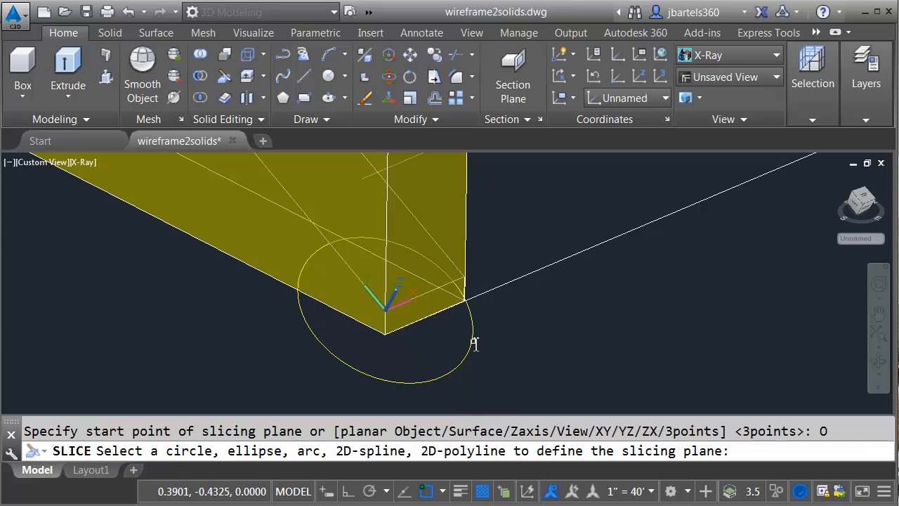
left_click(475, 344)
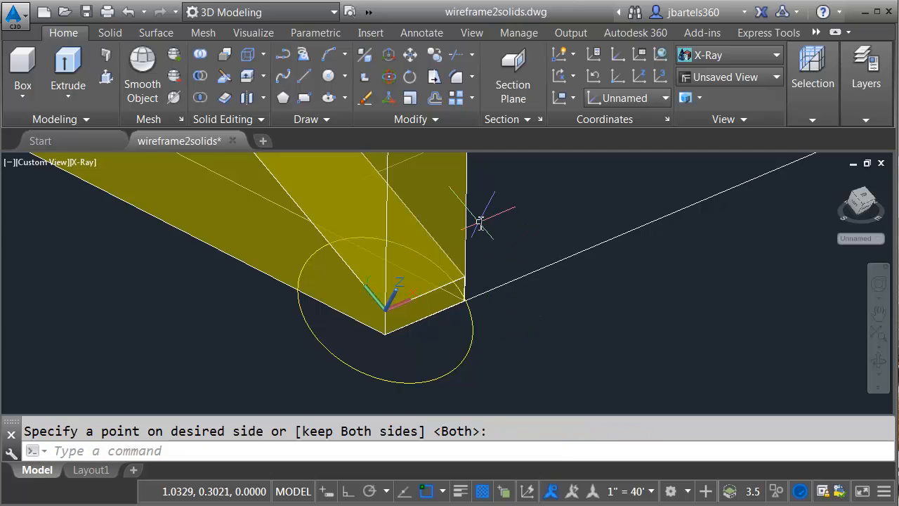
mouse_move(471, 211)
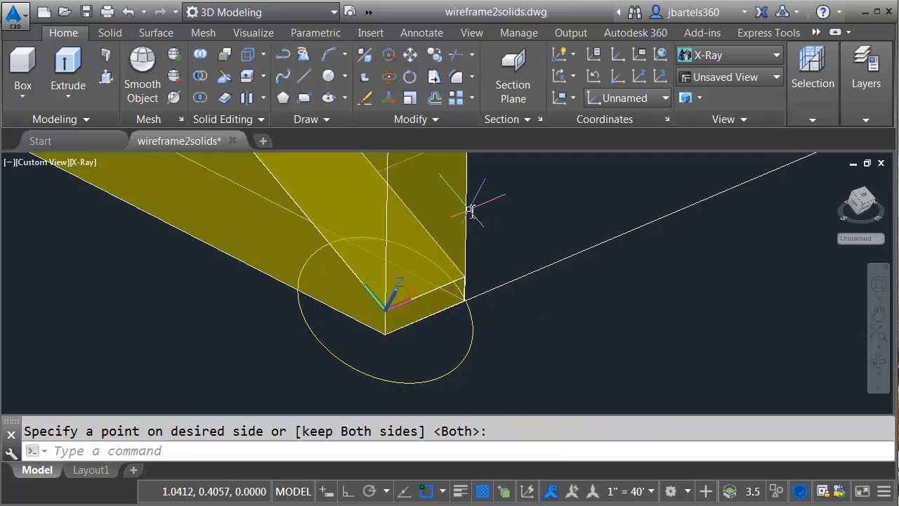
left_click(483, 309)
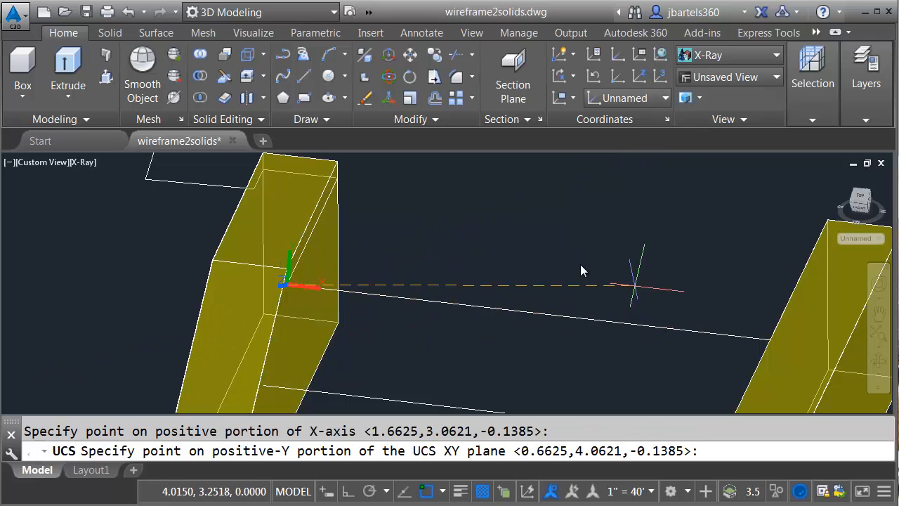
- Align the UCS to the wall edge, draw a rectangle across the gap and extrude it into a tread slab
left_click(583, 270)
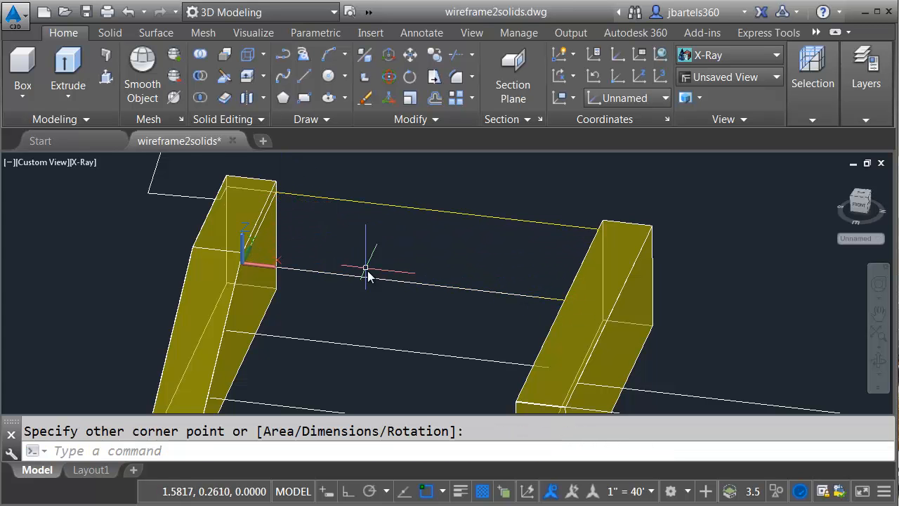
left_click_drag(368, 274, 385, 307)
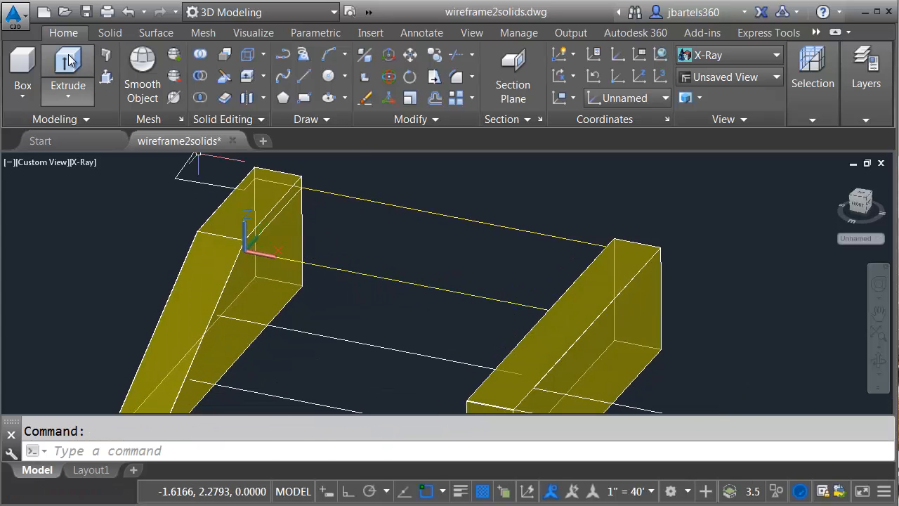
left_click(67, 70)
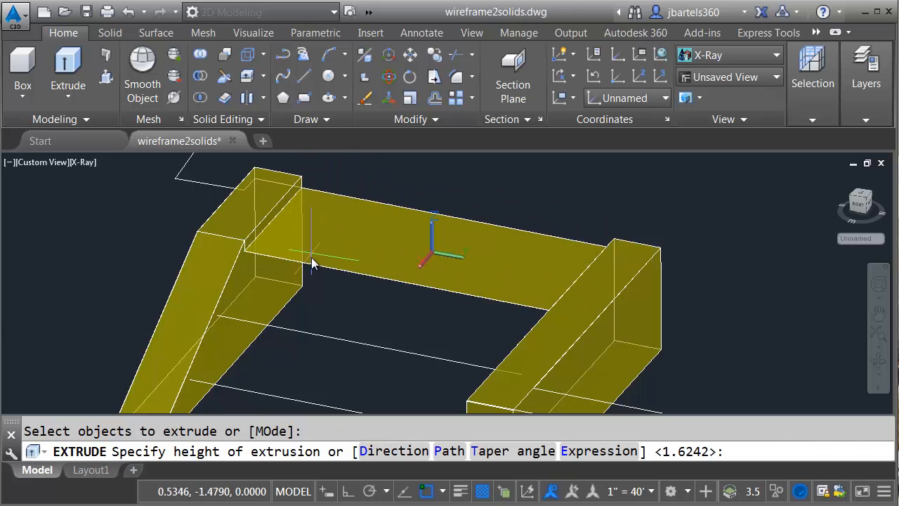
mouse_move(307, 284)
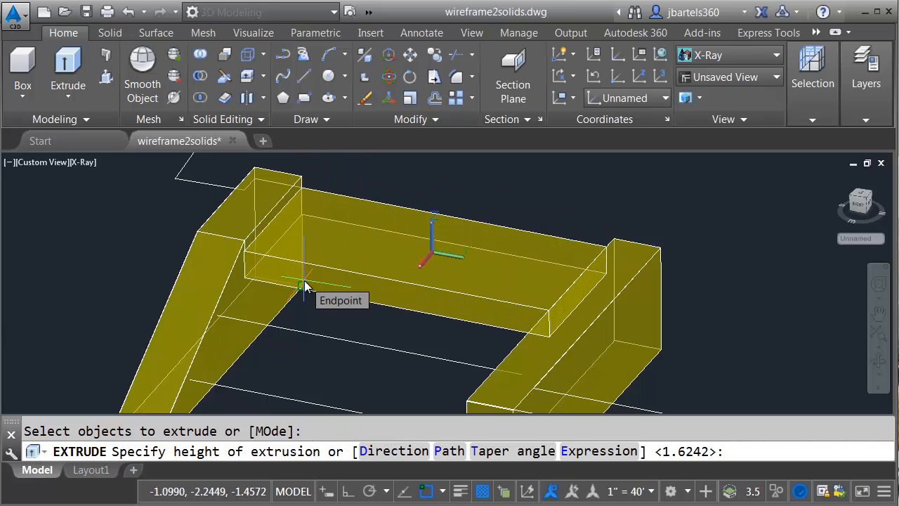
key("Escape")
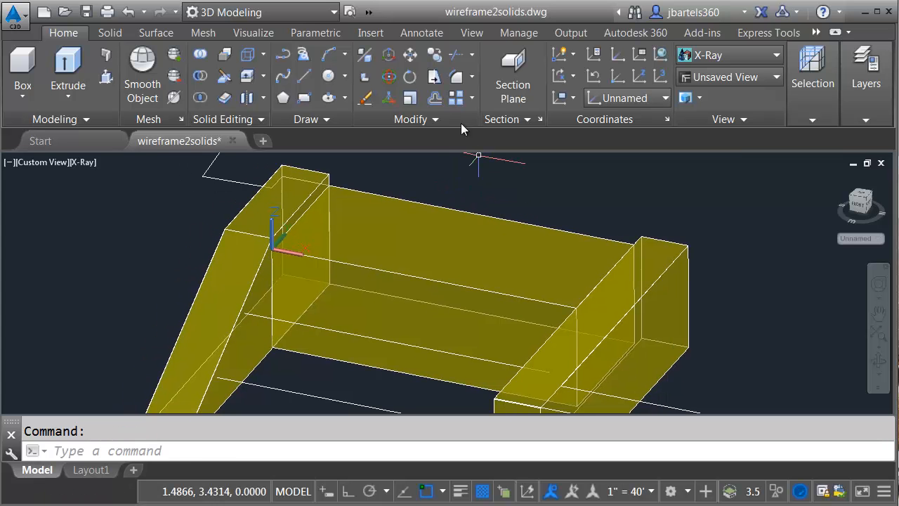
- Copy the tread slab up between the walls as extra steps, then begin unioning the stair pieces
left_click(410, 251)
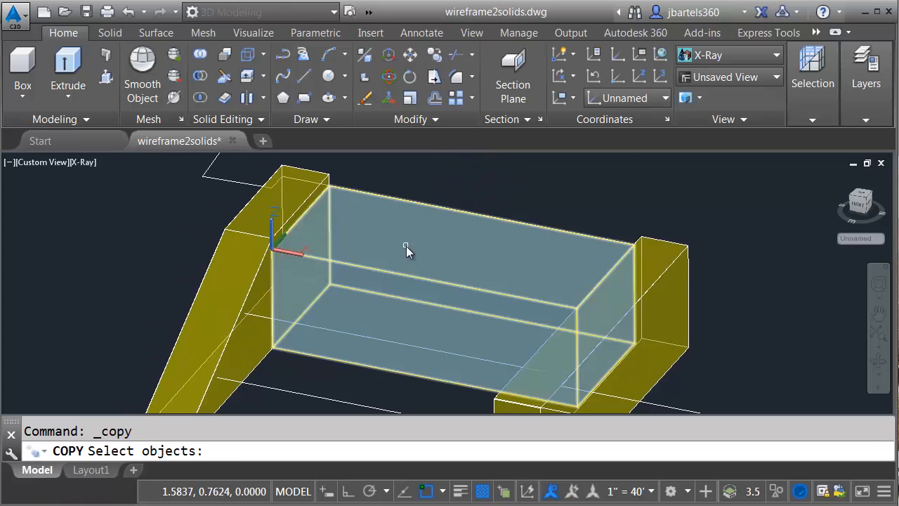
left_click(410, 252)
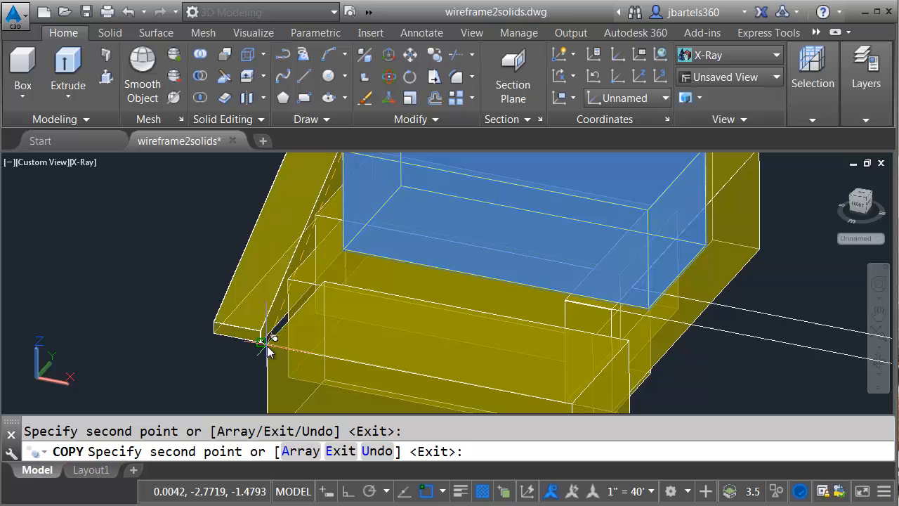
key("Escape")
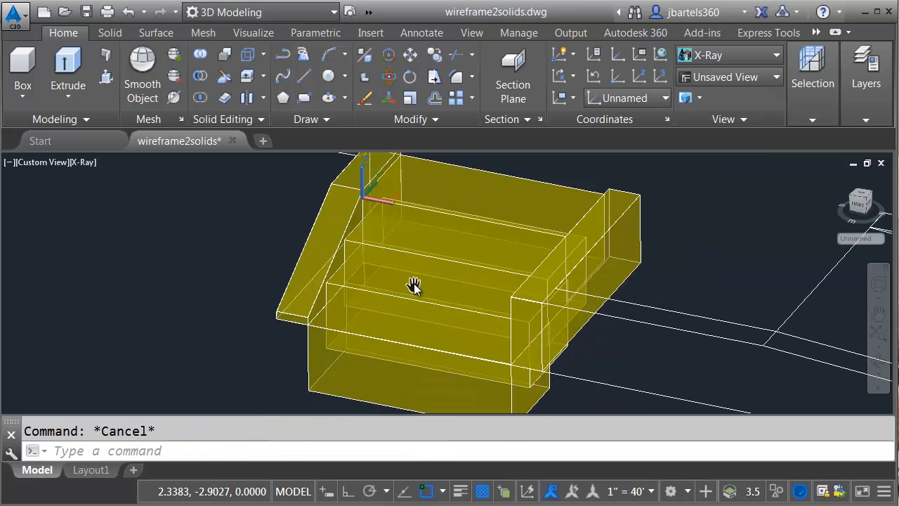
left_click(414, 287)
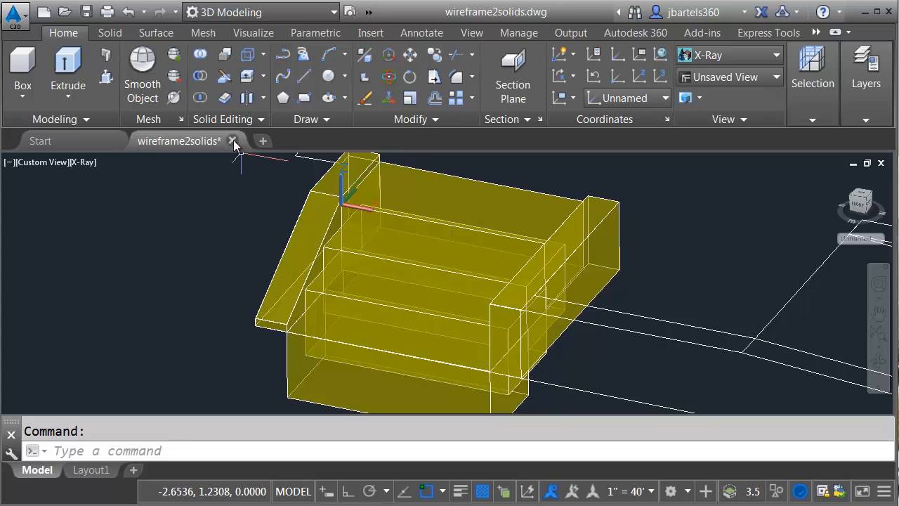
mouse_move(199, 55)
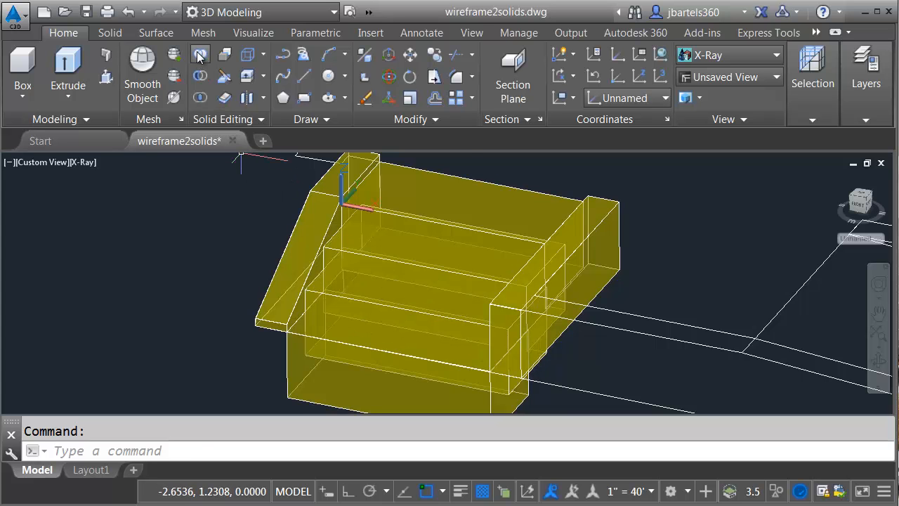
left_click(423, 235)
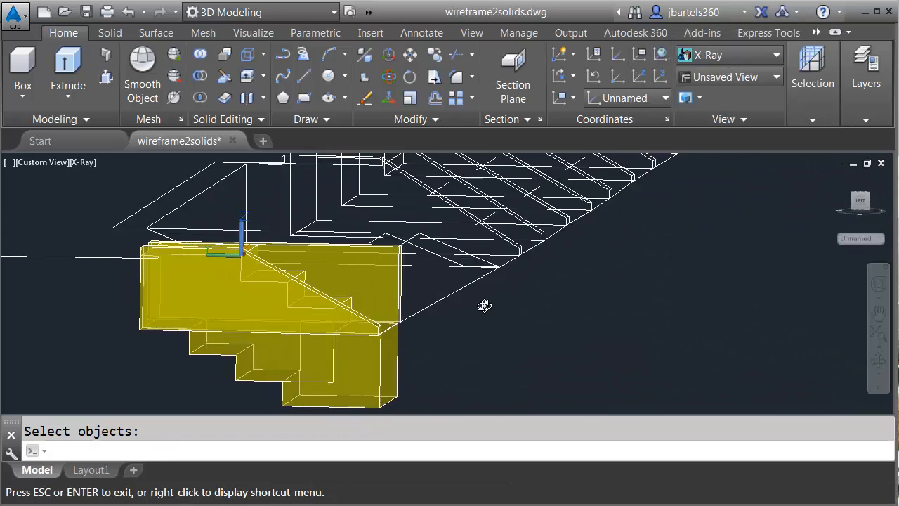
- Slice the combined stair solid along the base circle's plane to trim its lower stepped portion
left_click_drag(485, 306, 410, 326)
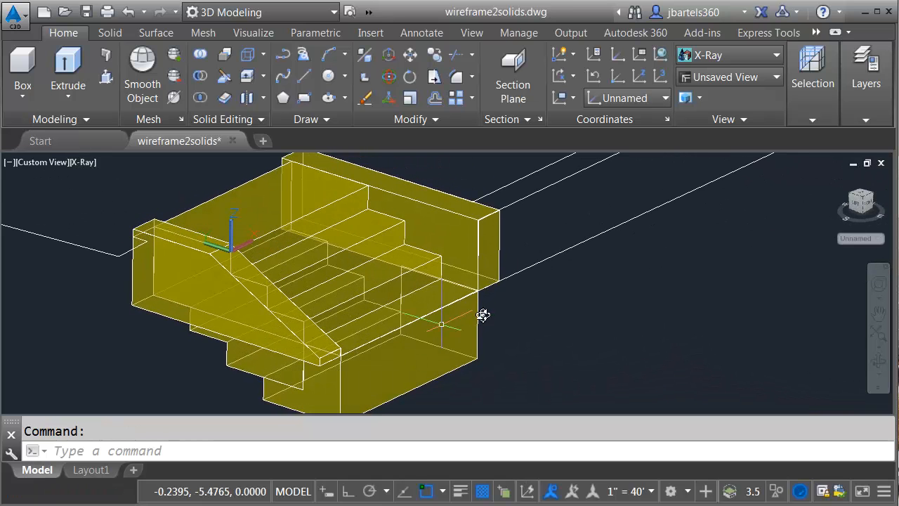
mouse_move(559, 308)
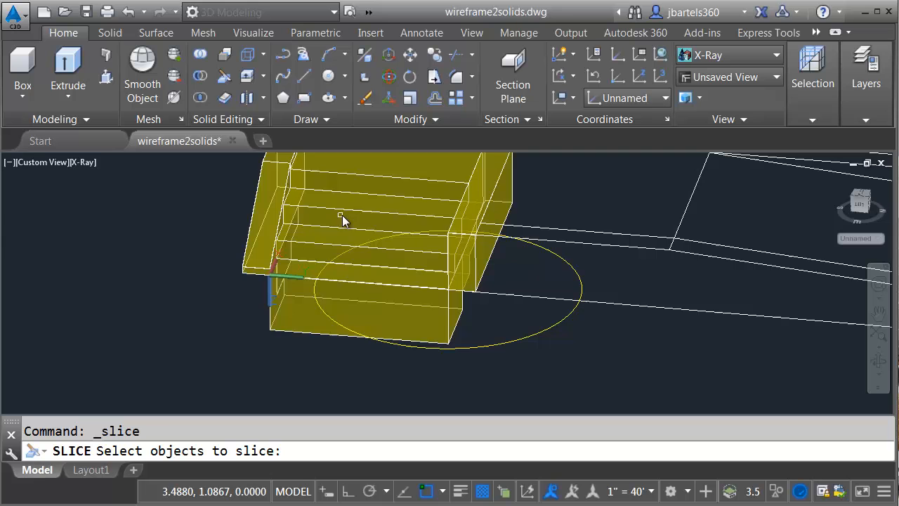
left_click(340, 217)
type("O")
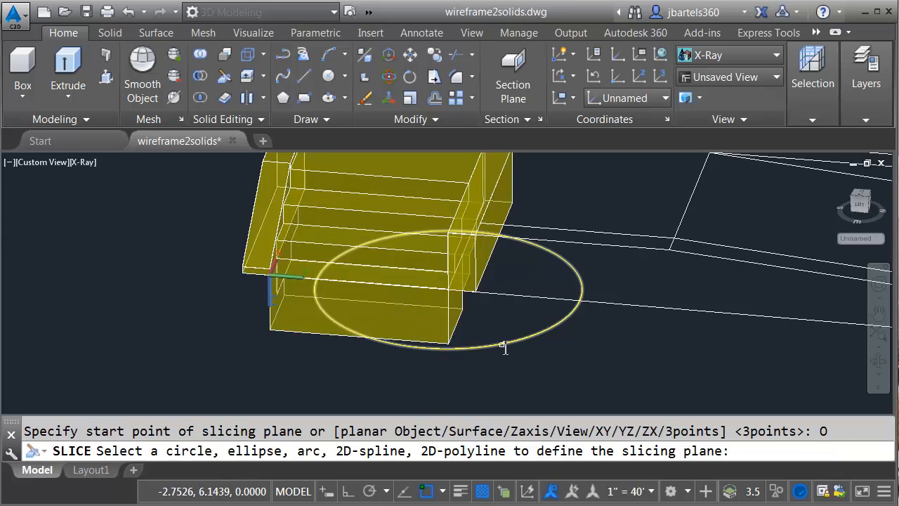
left_click(505, 345)
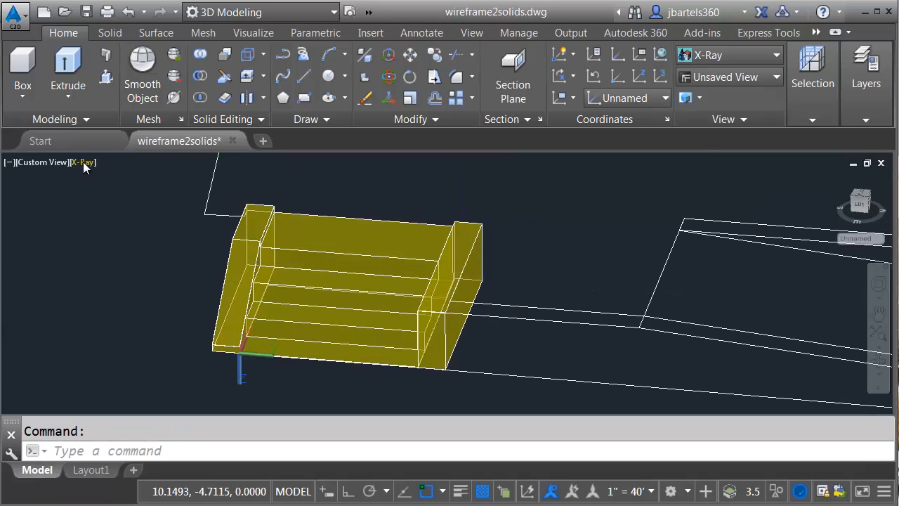
- Shade the stair block in Conceptual style and reset the UCS to World
left_click(85, 163)
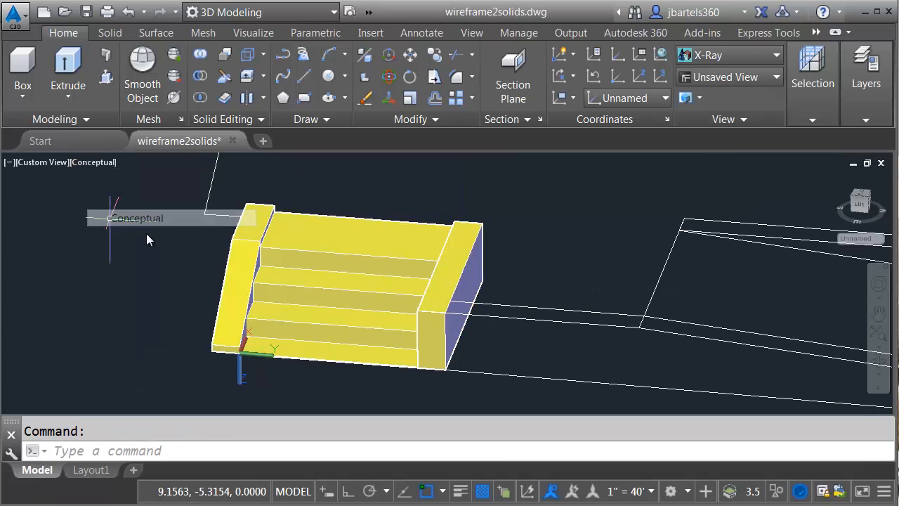
left_click(137, 218)
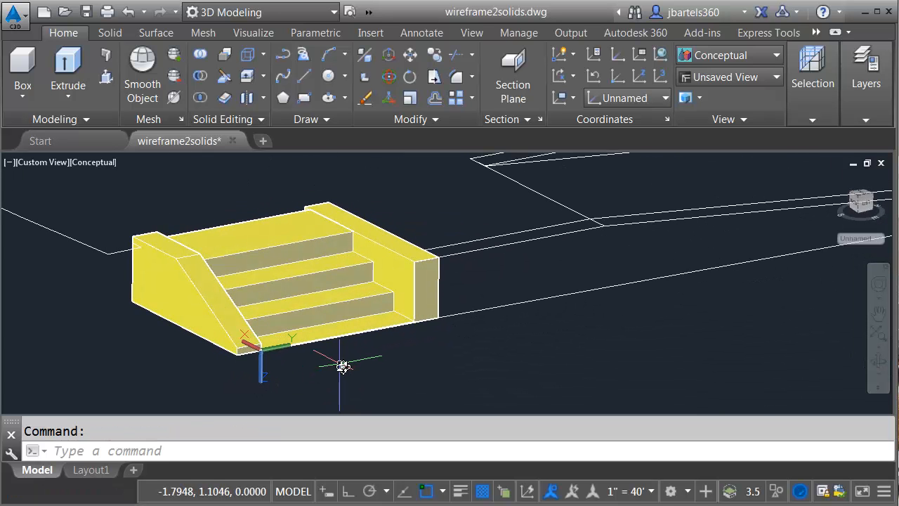
type("ucs")
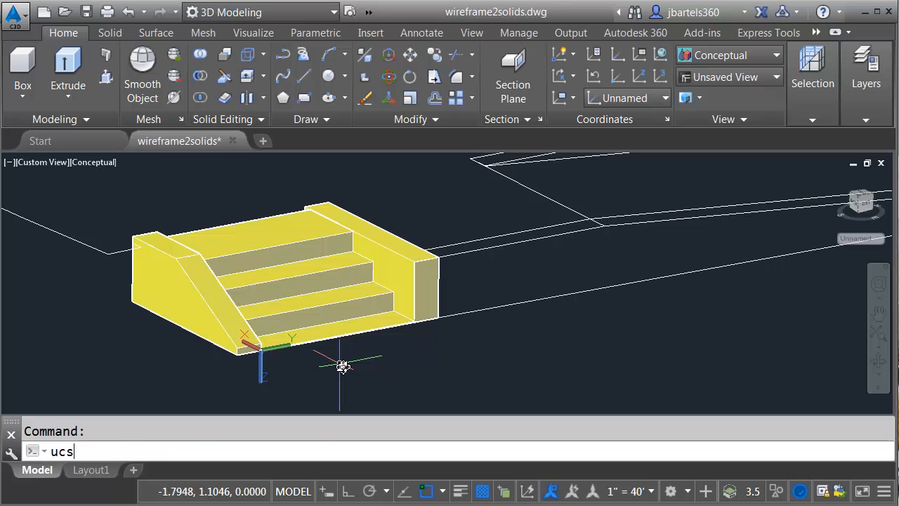
key("Return")
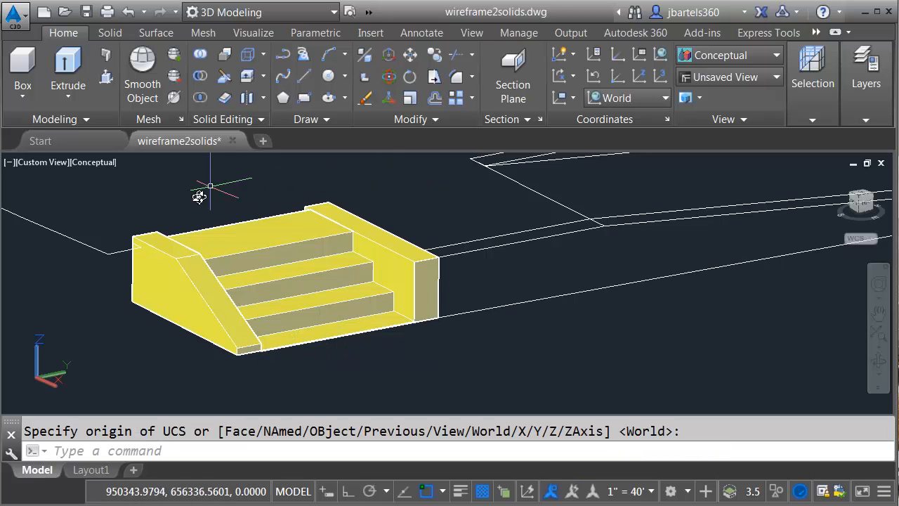
mouse_move(349, 365)
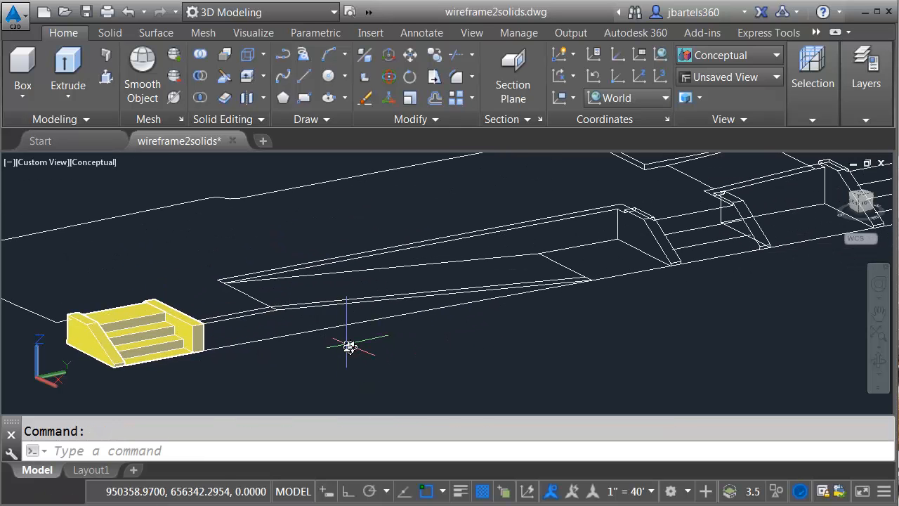
mouse_move(629, 264)
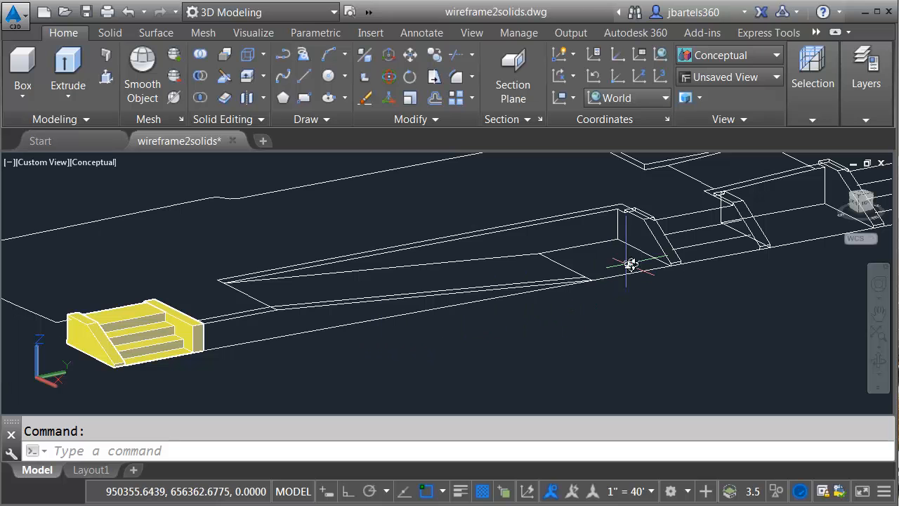
mouse_move(392, 274)
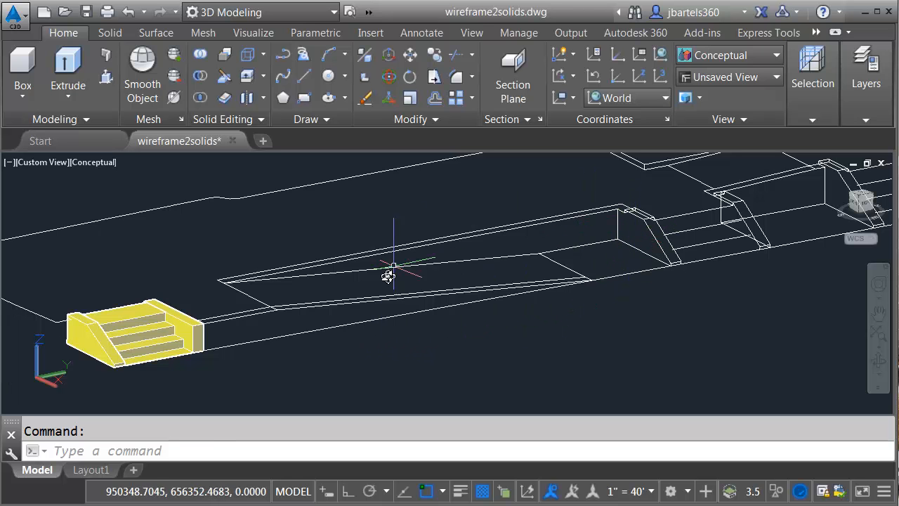
mouse_move(441, 349)
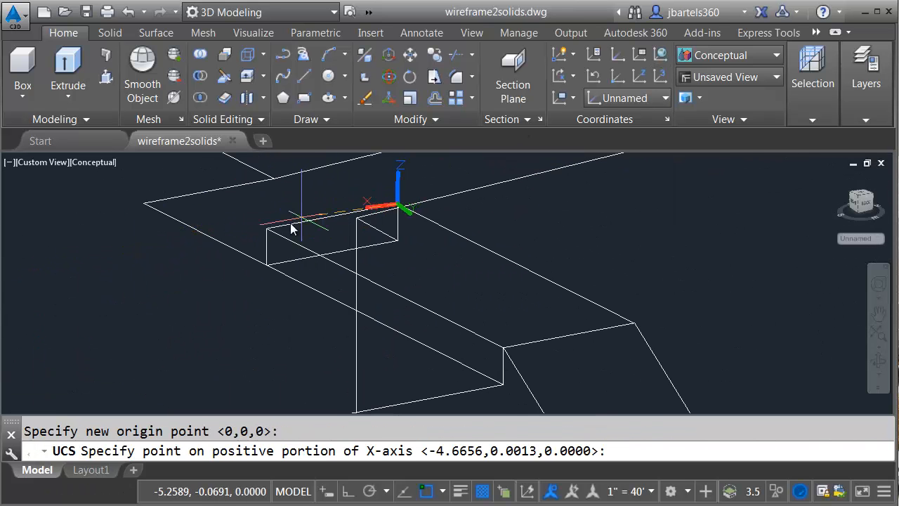
- Align a 3-point UCS to each wall corner and extrude the wall profiles into solids
left_click(22, 62)
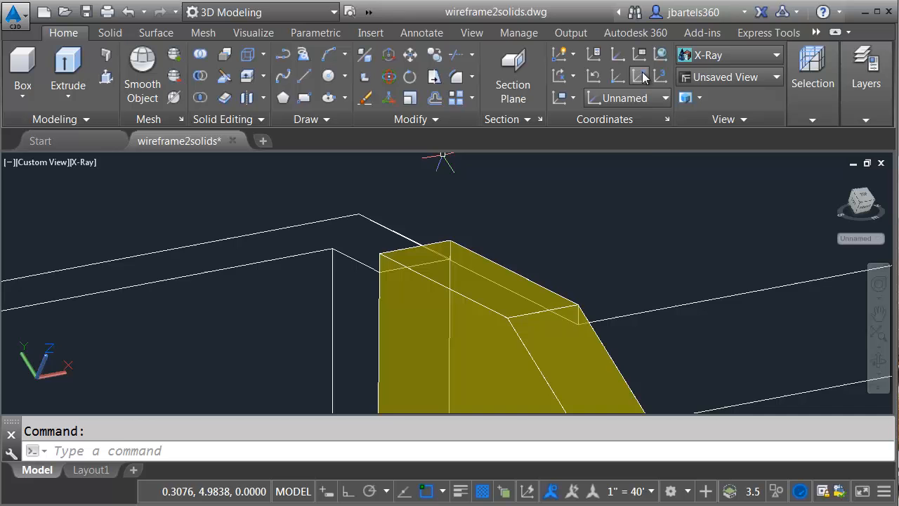
left_click(104, 76)
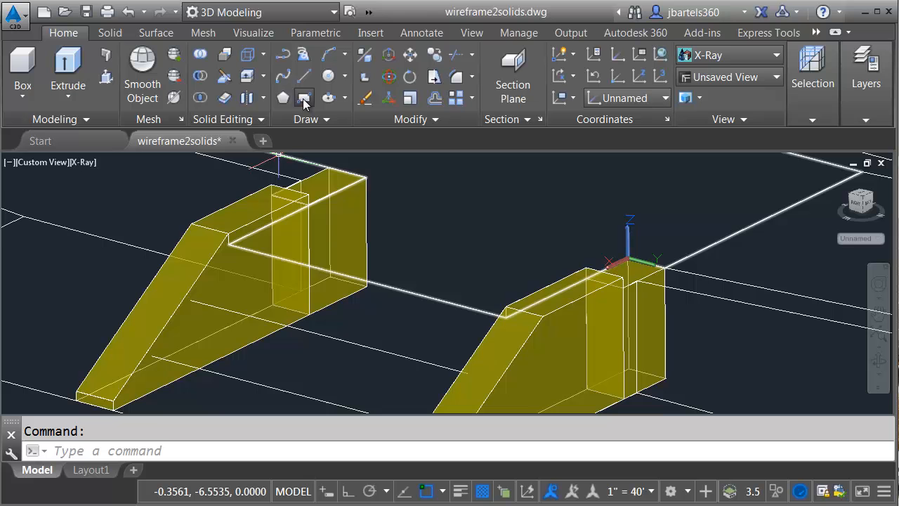
left_click(68, 70)
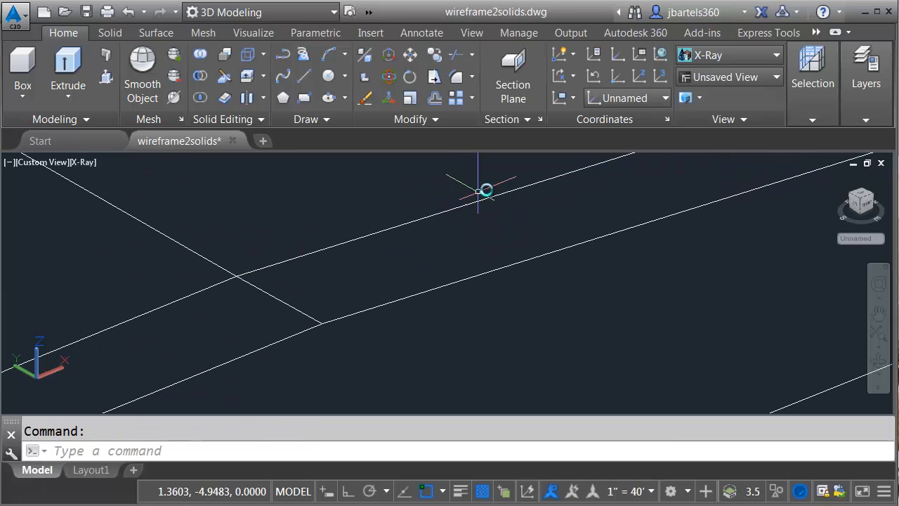
- Start the BOX retaining wall, cancel the wrong attempt and undo the last step
right_click(217, 323)
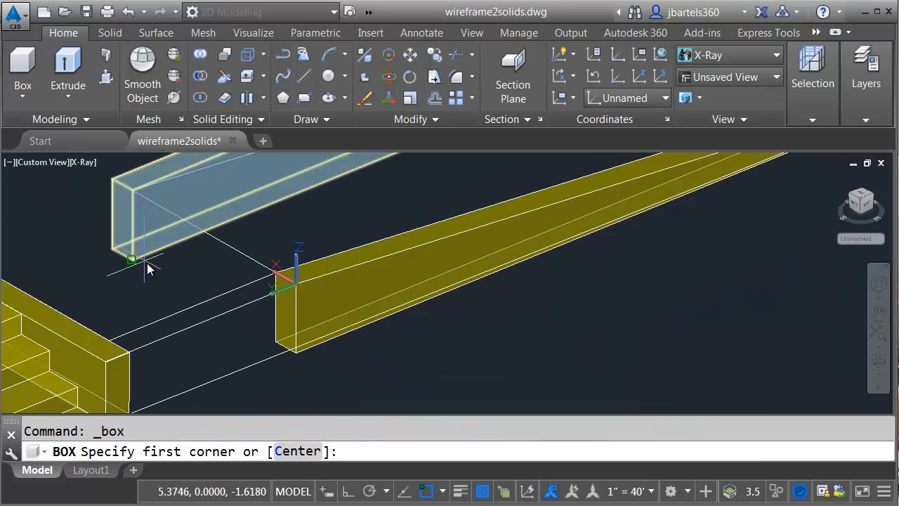
key("Escape")
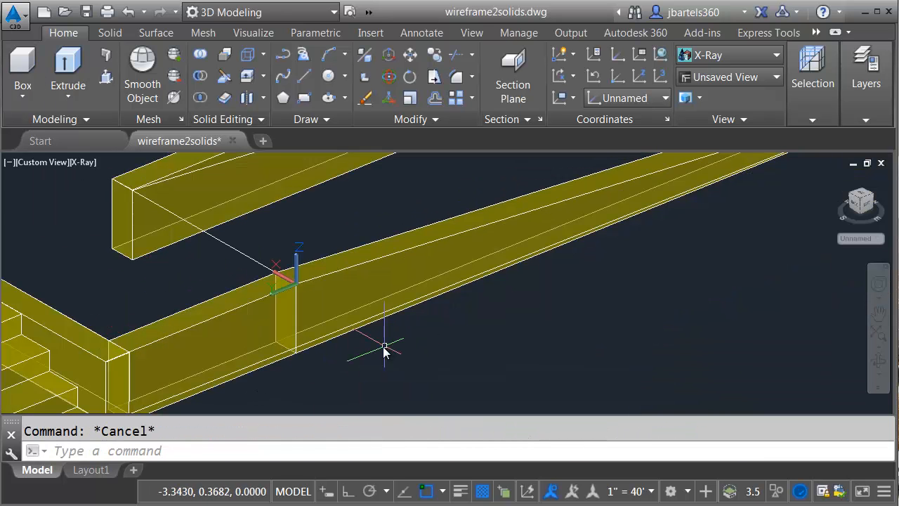
mouse_move(399, 349)
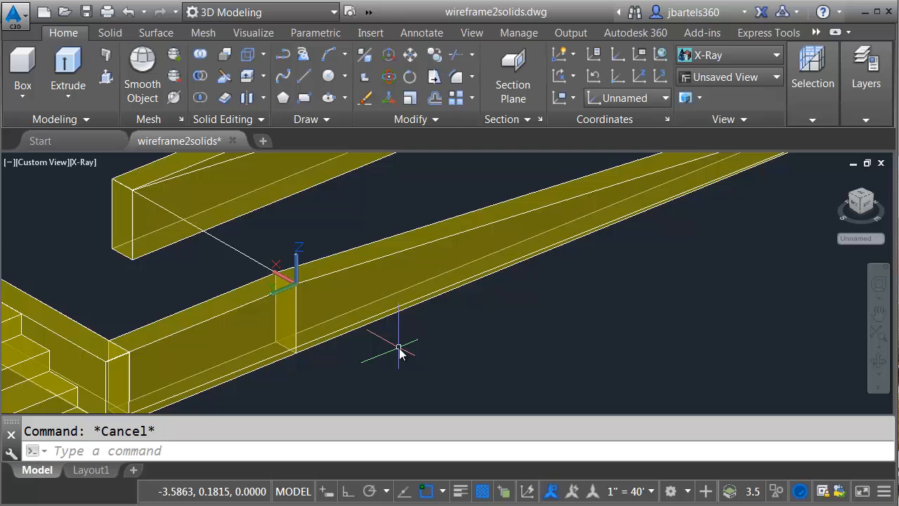
type("u")
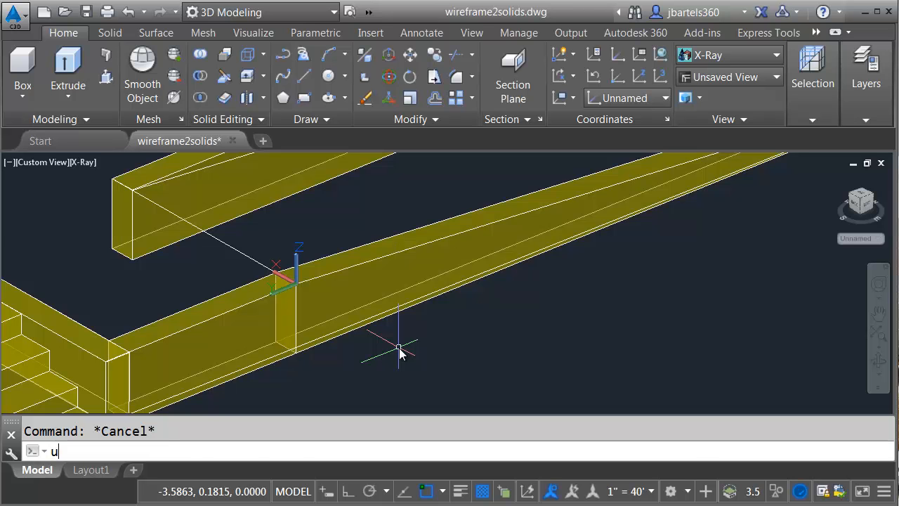
key("Return")
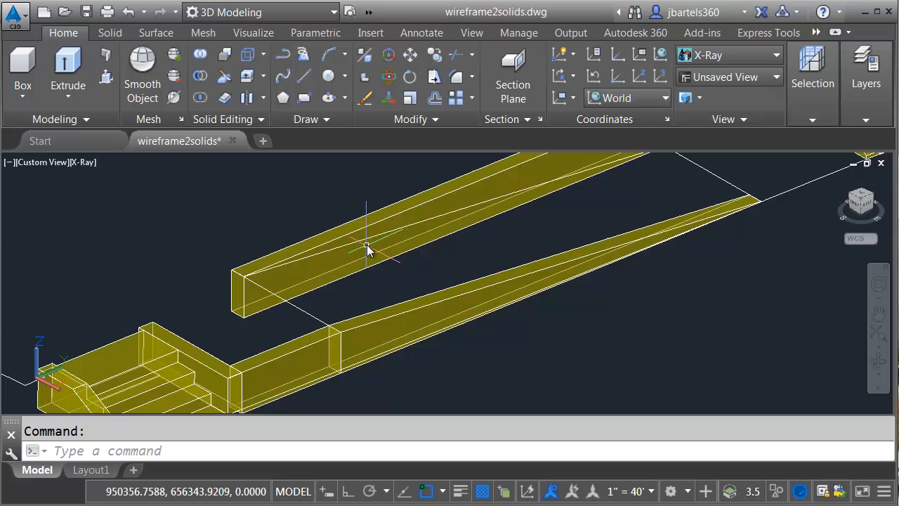
- Select and review the upper long retaining wall with both stair blocks in view
left_click(306, 278)
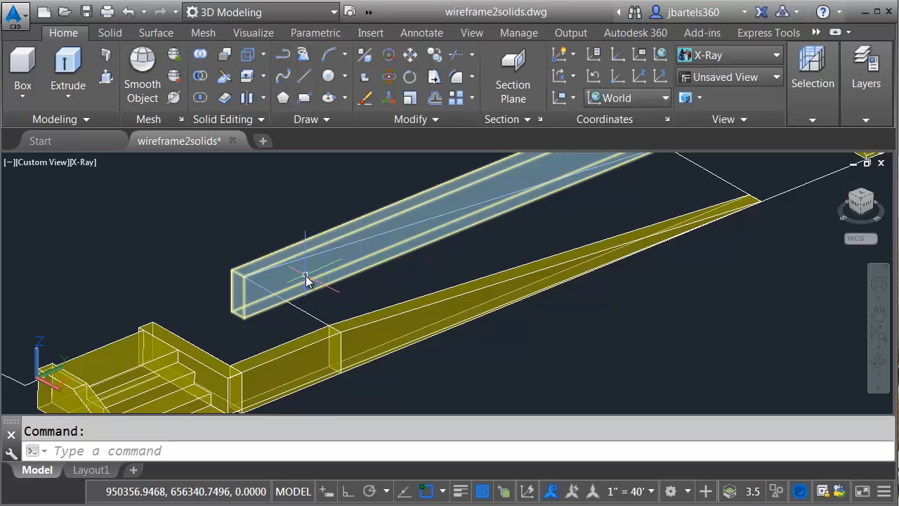
mouse_move(314, 270)
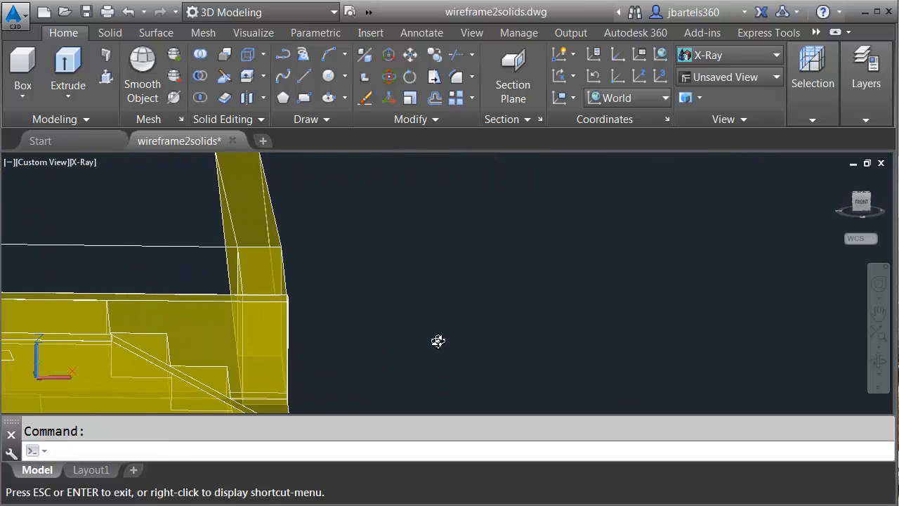
left_click_drag(438, 341, 390, 354)
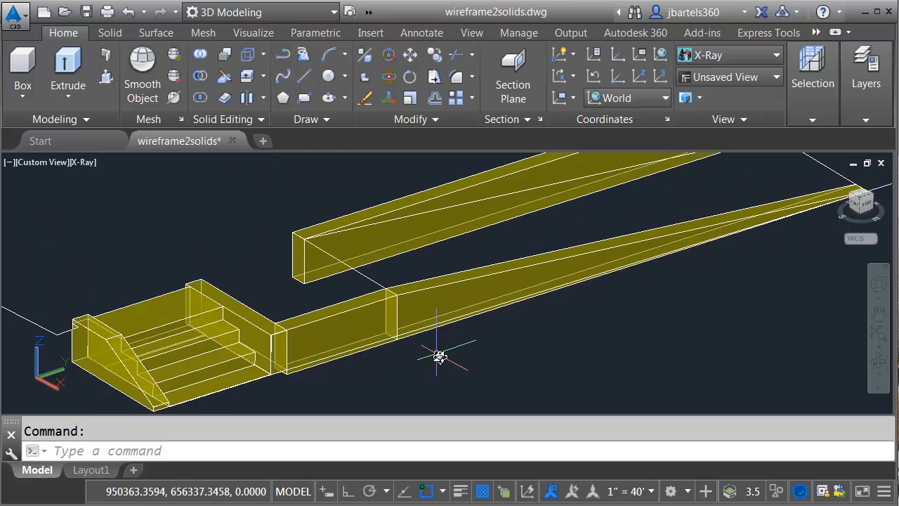
left_click_drag(438, 357, 461, 364)
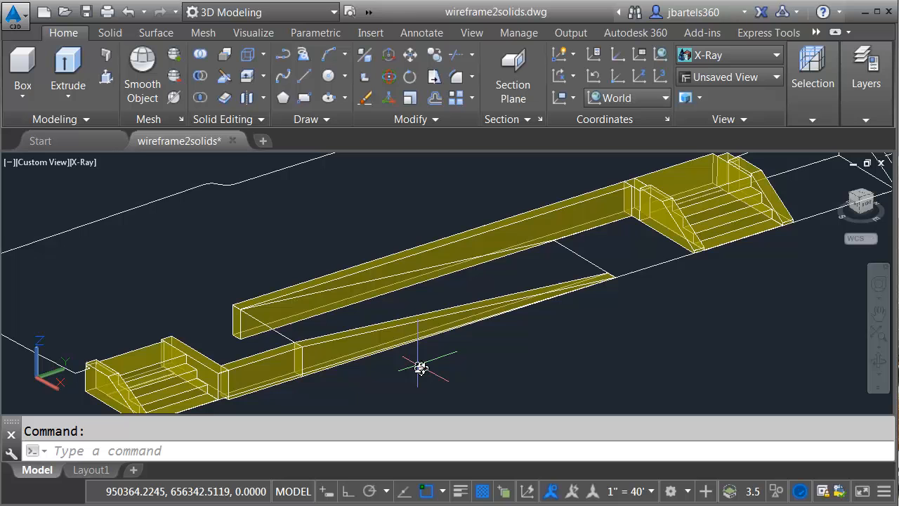
mouse_move(433, 365)
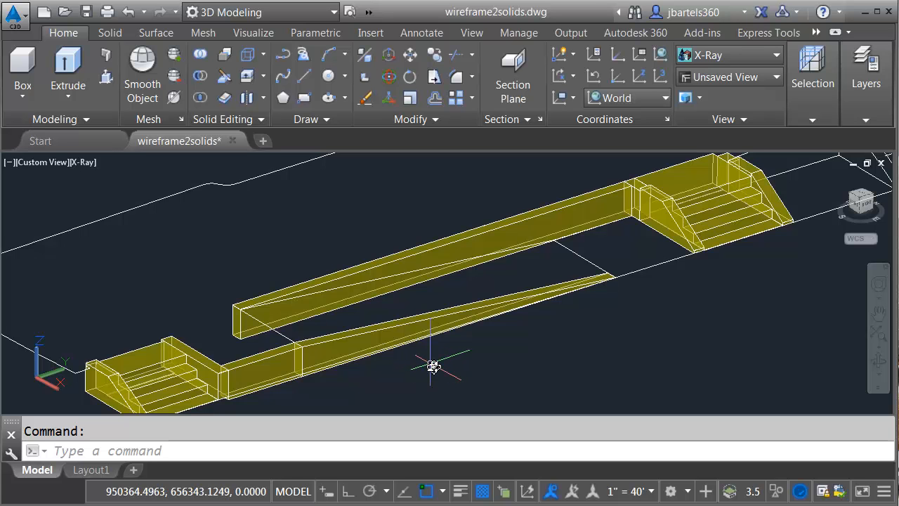
mouse_move(420, 228)
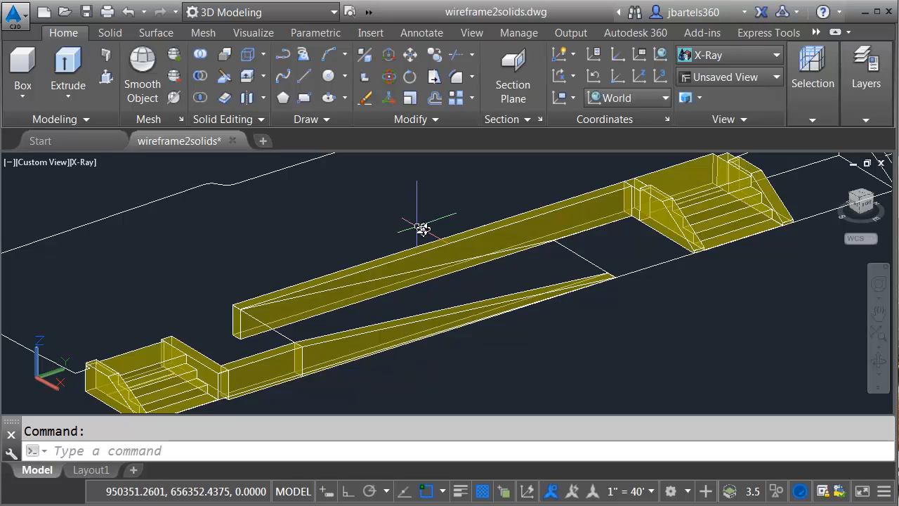
left_click(290, 334)
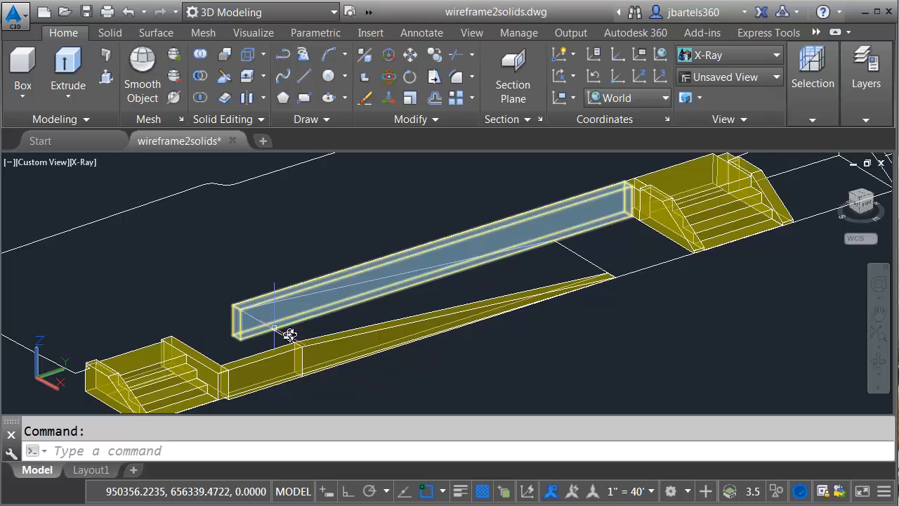
left_click(449, 394)
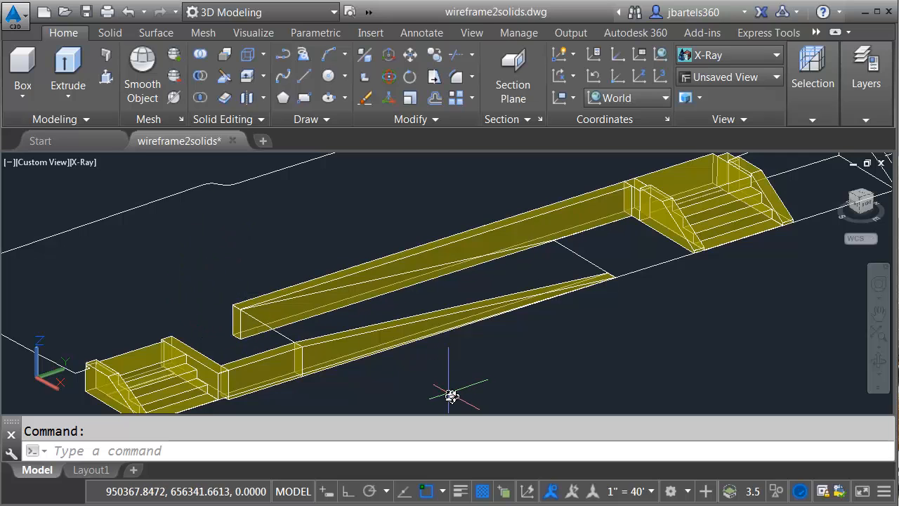